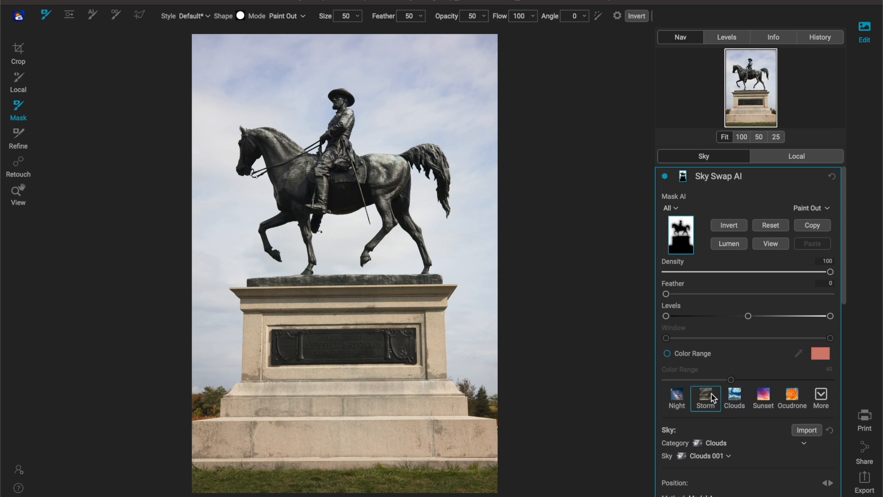
Apply the Storm preset and choose the orange lightning storm sky from the list.
{"action": "left_click", "coordinate": [706, 397]}
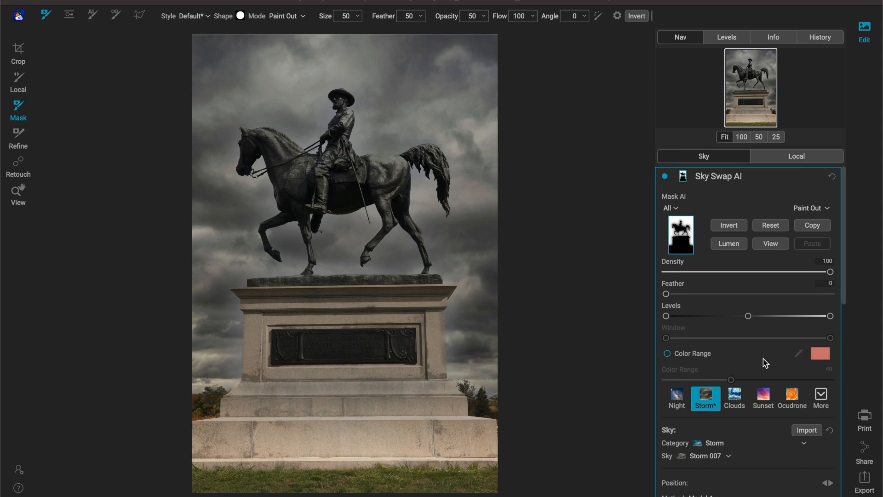
{"action": "mouse_move", "coordinate": [772, 443]}
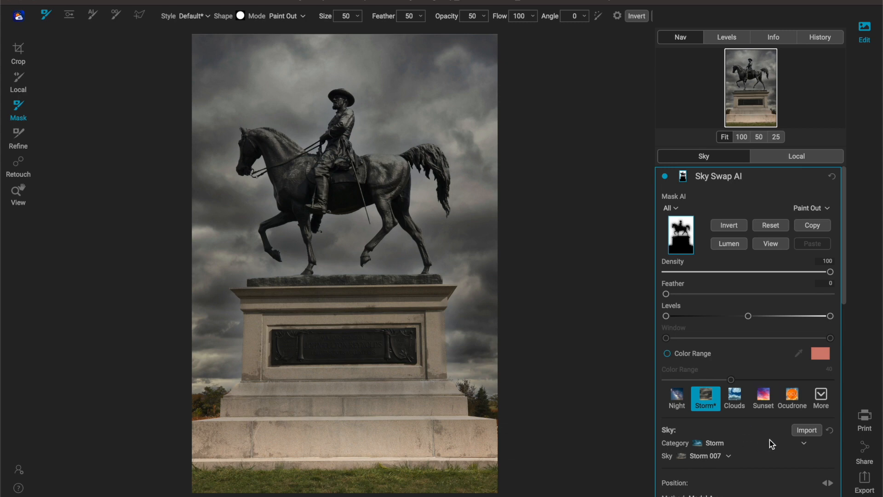
{"action": "scroll", "scroll_direction": "down", "scroll_amount": 3}
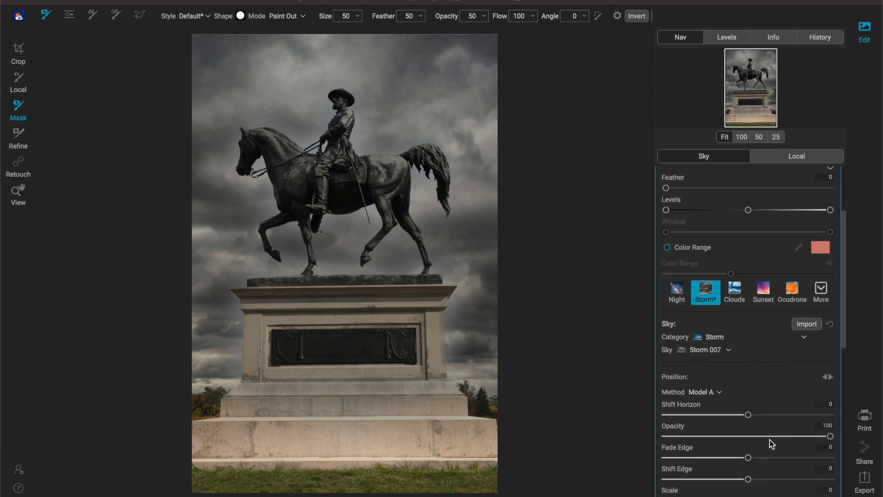
{"action": "left_click", "coordinate": [704, 350]}
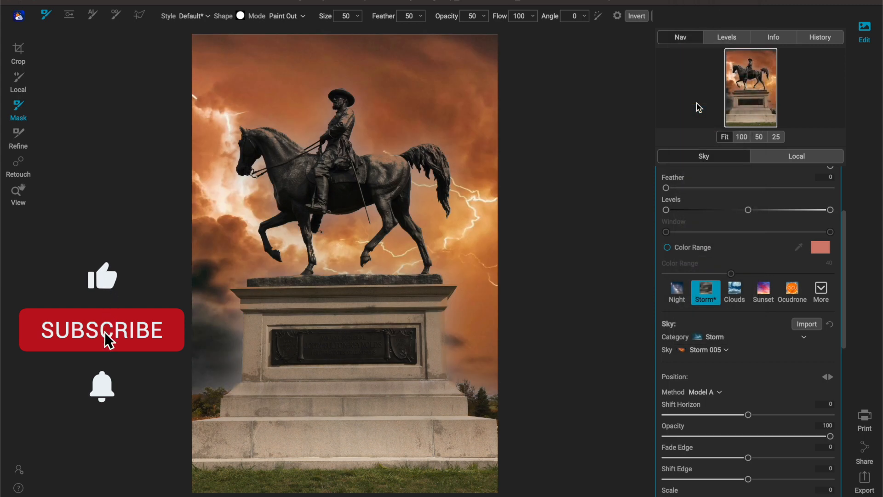
Zoom the image view in on the statue to check the storm sky.
{"action": "left_click", "coordinate": [101, 330]}
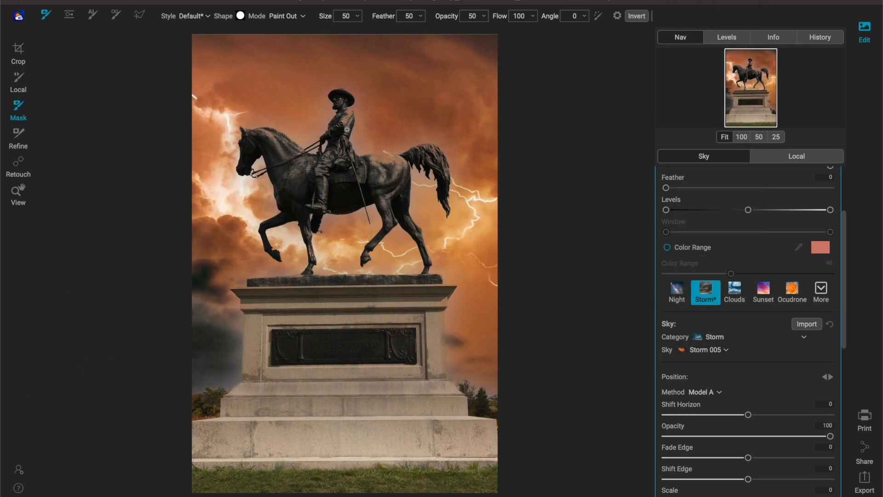
{"action": "left_click", "coordinate": [17, 194]}
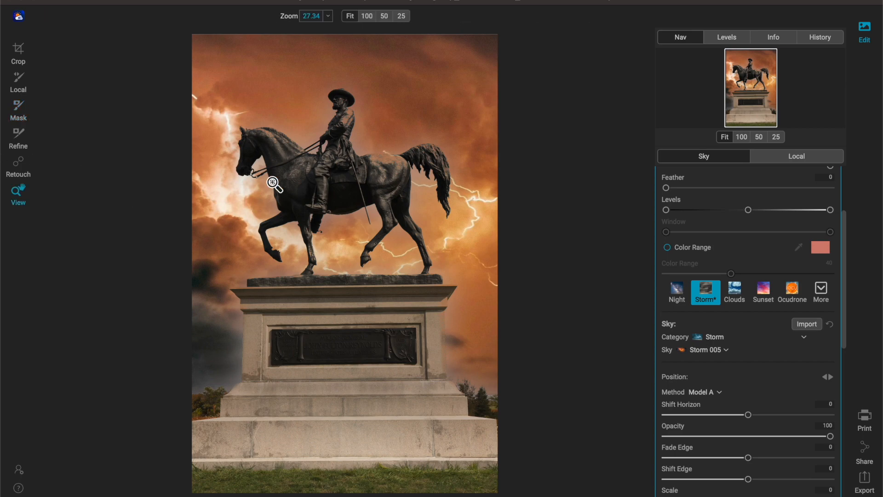
{"action": "left_click", "coordinate": [366, 16]}
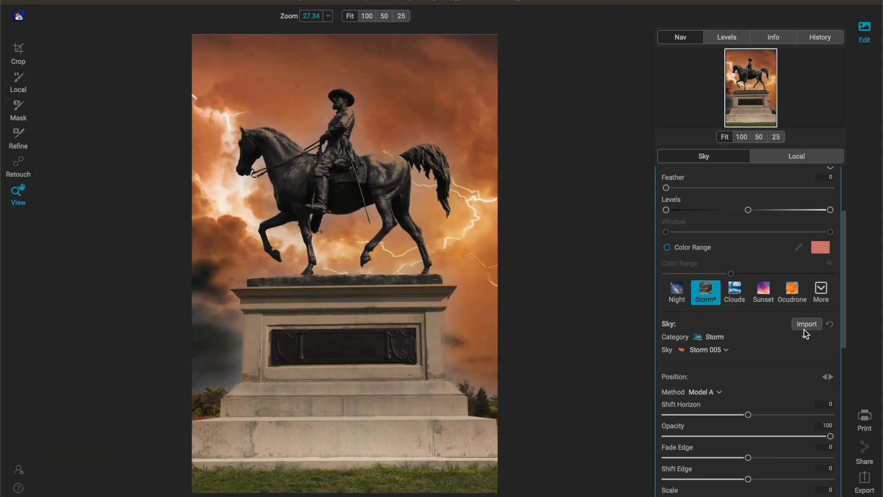
{"action": "left_click", "coordinate": [791, 292]}
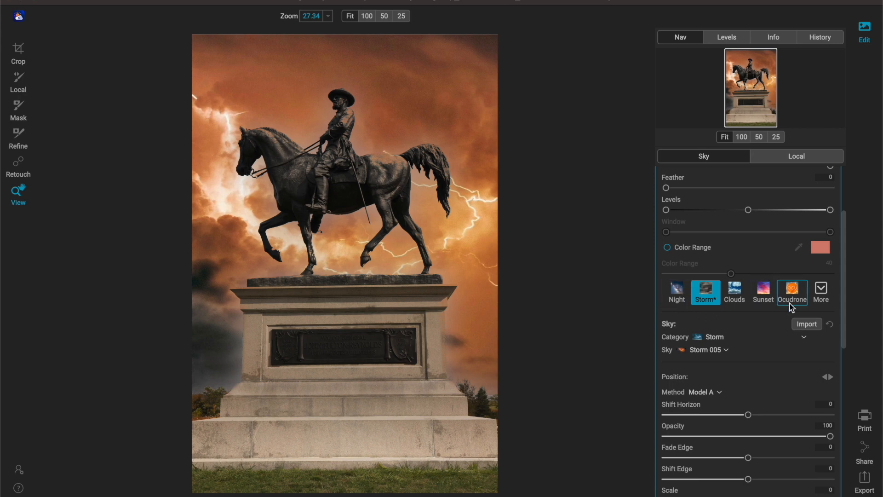
Apply the Night preset for a starry Milky Way sky.
{"action": "left_click", "coordinate": [676, 291]}
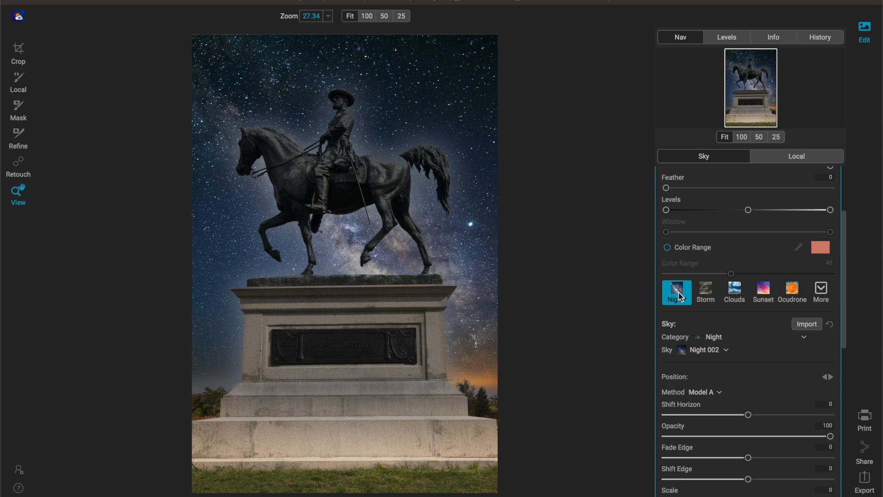
{"action": "left_click", "coordinate": [674, 292]}
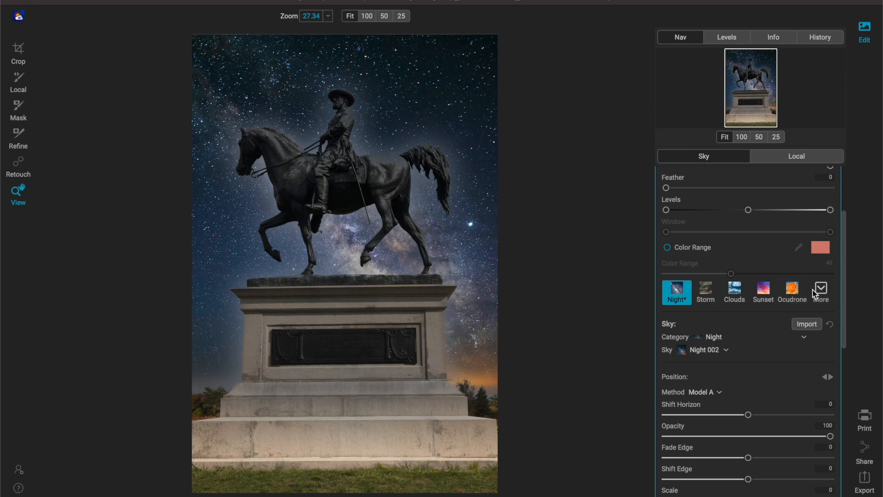
{"action": "left_click", "coordinate": [791, 292]}
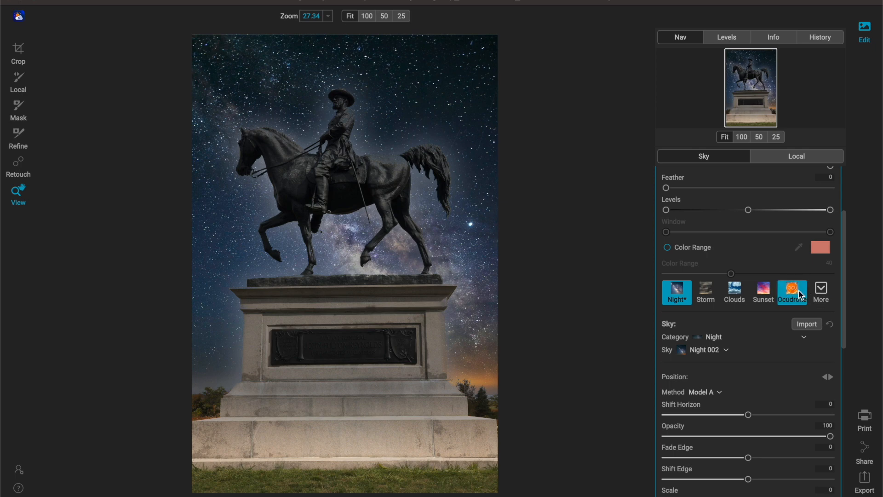
Choose the OcuDrone collection and set Undeniably_Dramatic_Sky_08 as the sky.
{"action": "left_click", "coordinate": [790, 292]}
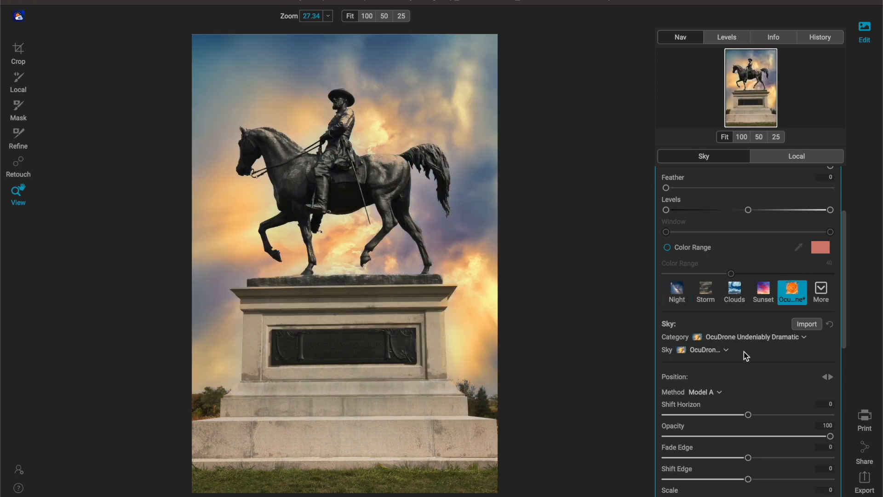
{"action": "left_click", "coordinate": [708, 350]}
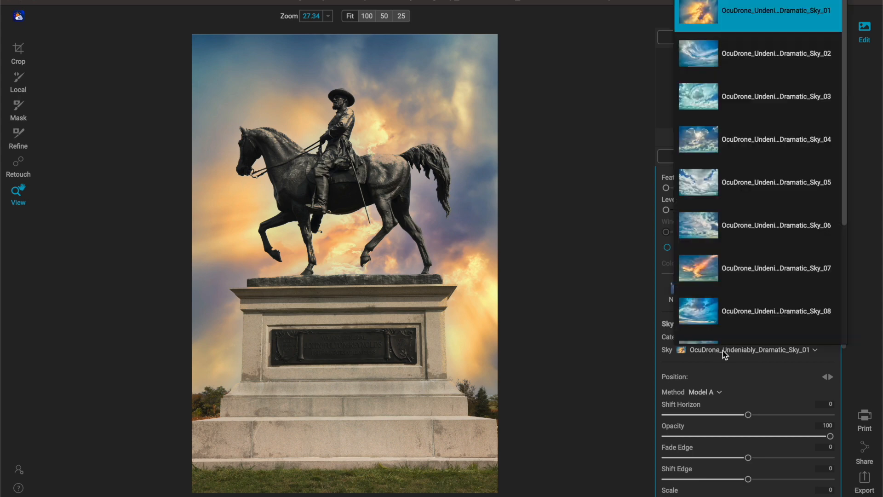
{"action": "scroll", "scroll_direction": "down", "scroll_amount": 3}
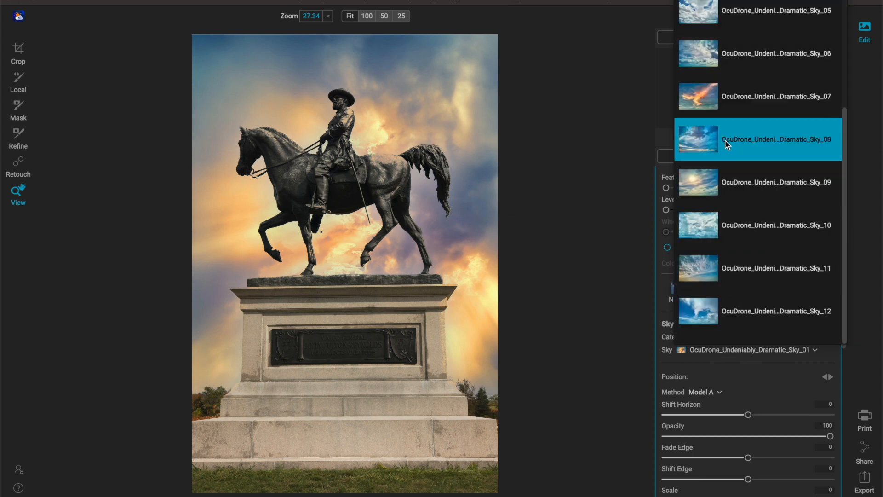
{"action": "left_click", "coordinate": [757, 138]}
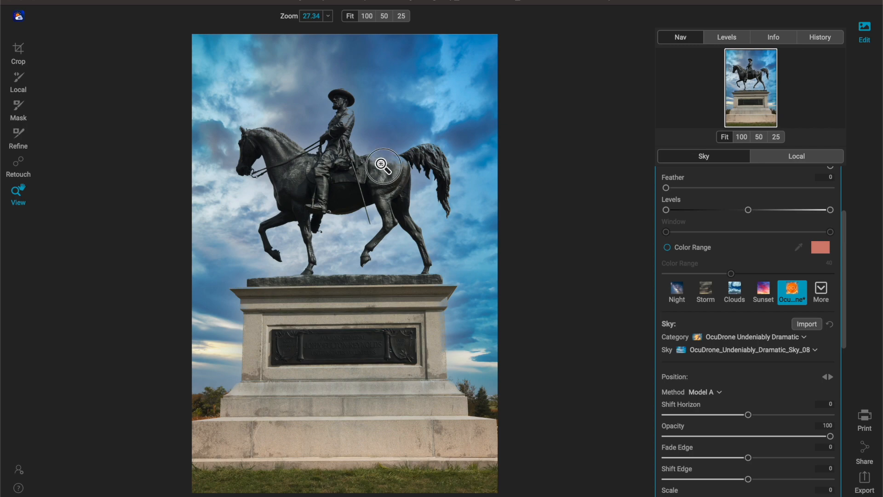
Zoom to 100% on the statue to inspect the new blue sky.
{"action": "left_click", "coordinate": [367, 16]}
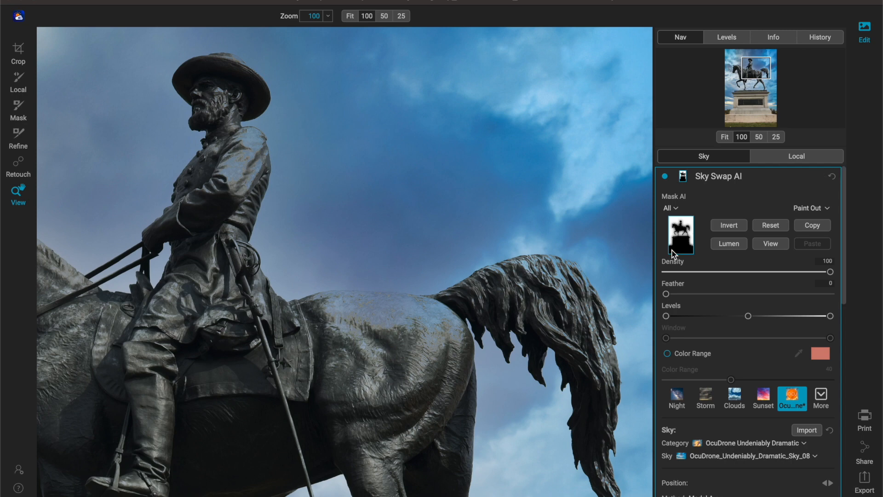
{"action": "mouse_move", "coordinate": [688, 243]}
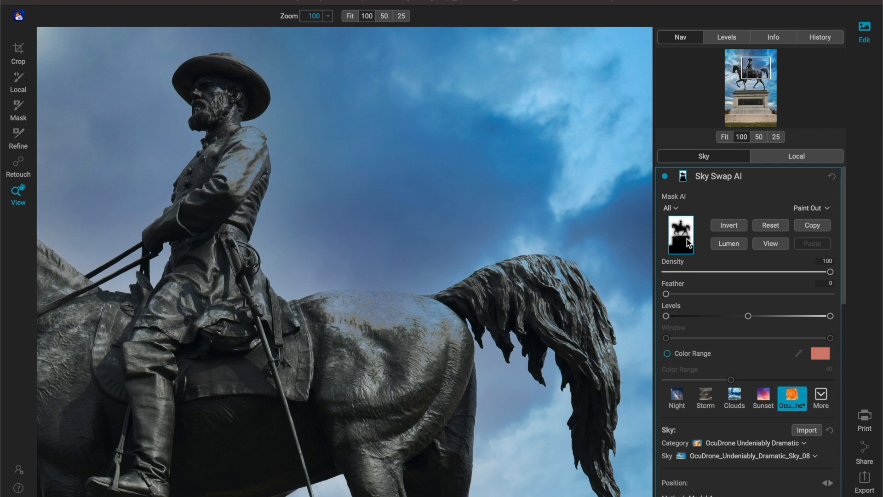
{"action": "left_click", "coordinate": [18, 109]}
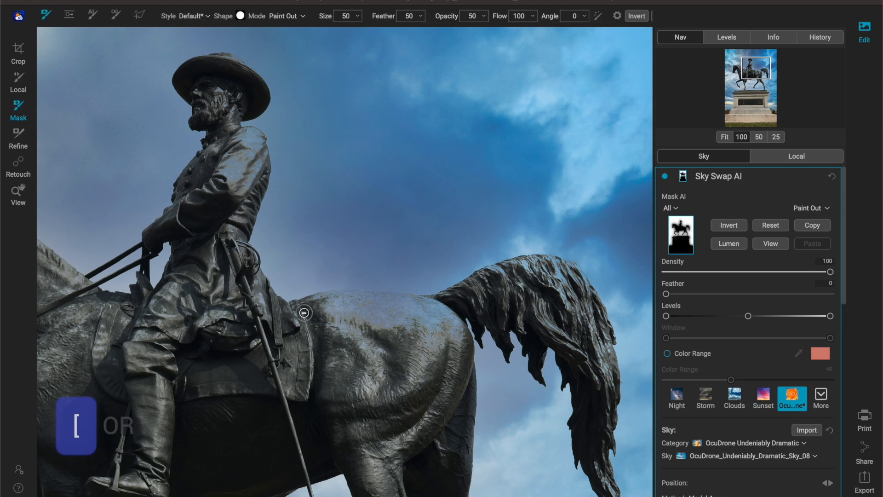
Enlarge the mask brush and toggle between Paint In and Paint Out.
{"action": "key", "text": "]"}
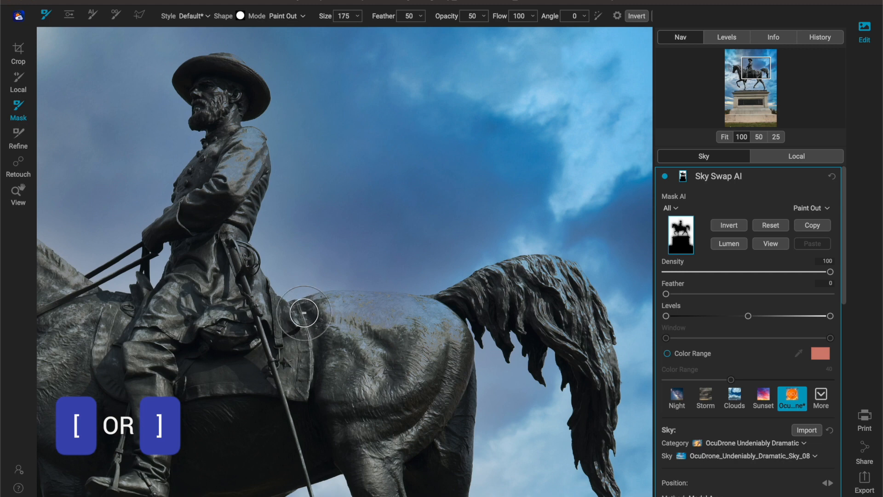
{"action": "mouse_move", "coordinate": [405, 335]}
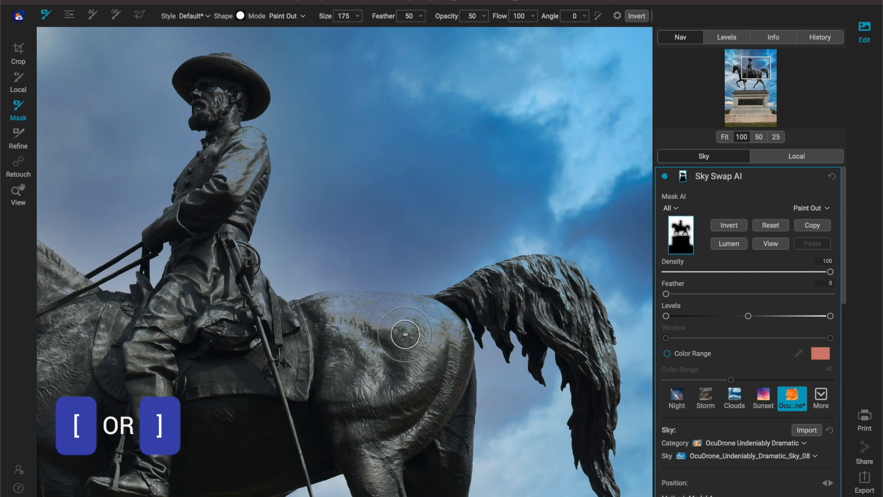
{"action": "left_click", "coordinate": [287, 16]}
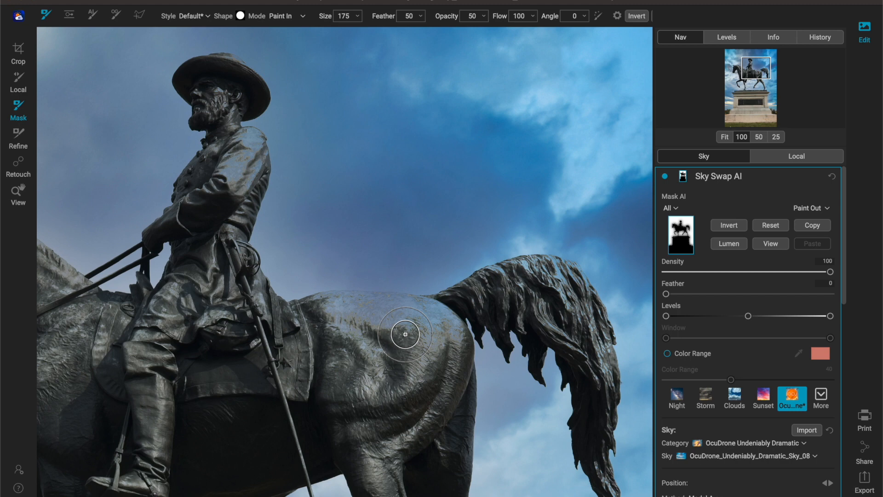
{"action": "mouse_move", "coordinate": [435, 332]}
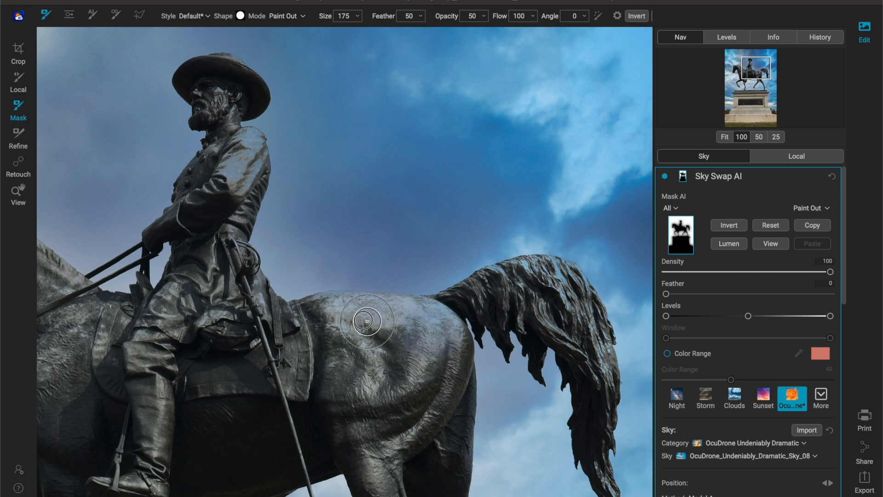
{"action": "key", "text": "cmd+r"}
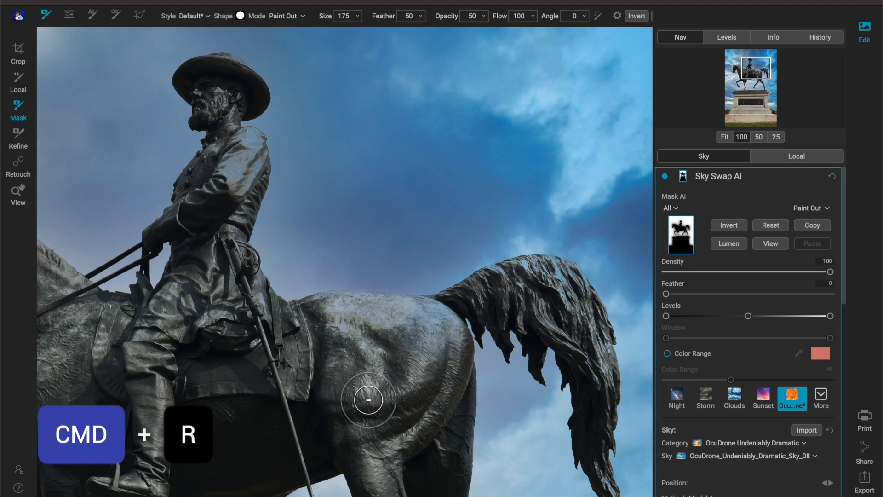
Turn on Perfect Brush edge detection and dismiss its explanation permanently.
{"action": "key", "text": "cmd+r"}
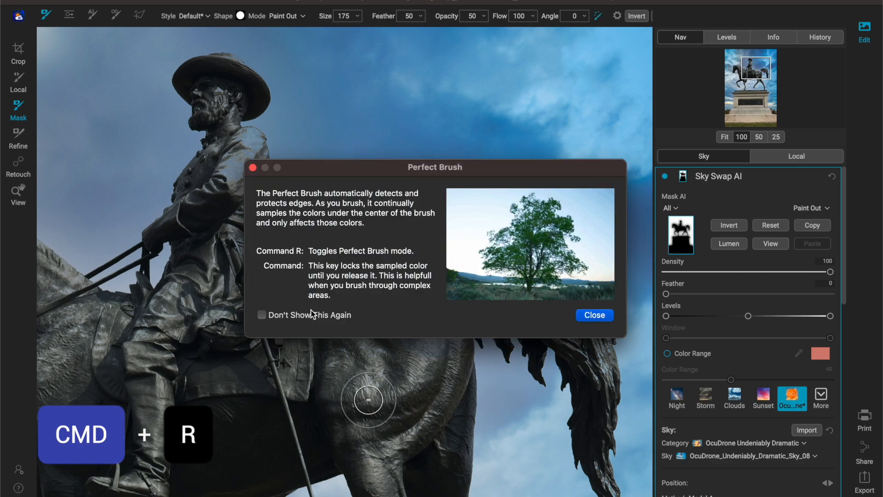
{"action": "left_click", "coordinate": [261, 315]}
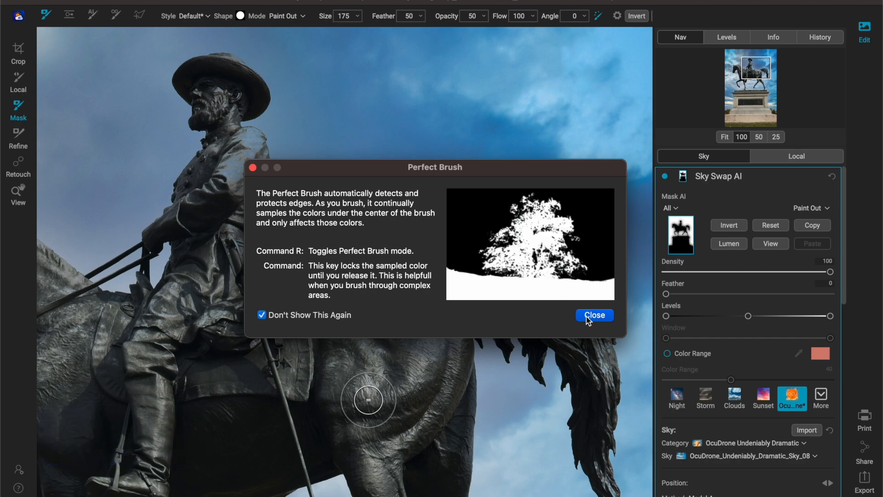
{"action": "left_click", "coordinate": [594, 315]}
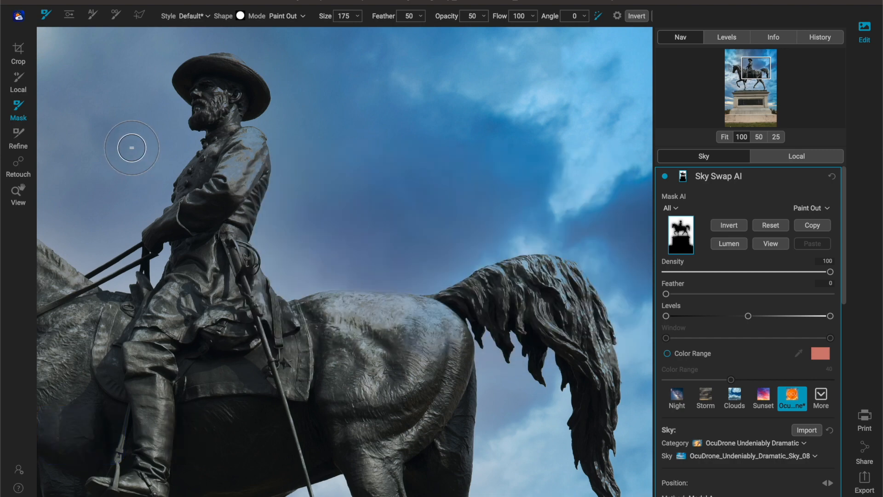
{"action": "mouse_move", "coordinate": [231, 157]}
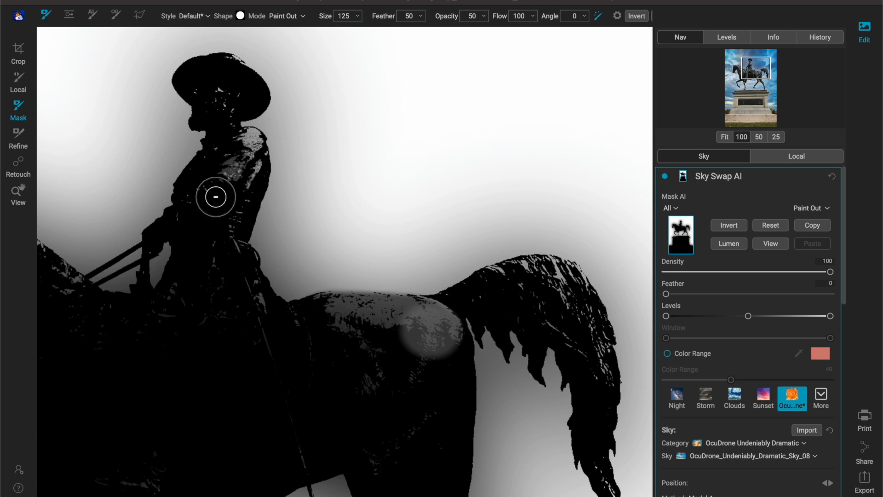
{"action": "mouse_move", "coordinate": [218, 185]}
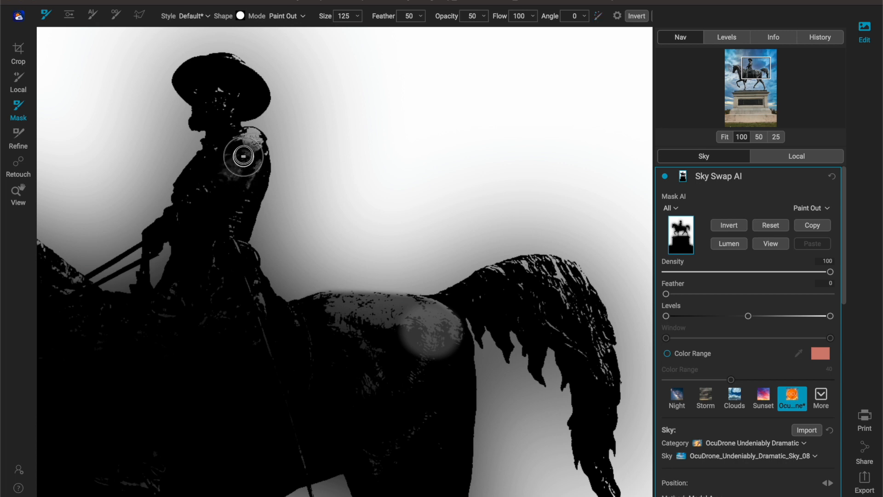
{"action": "mouse_move", "coordinate": [433, 22]}
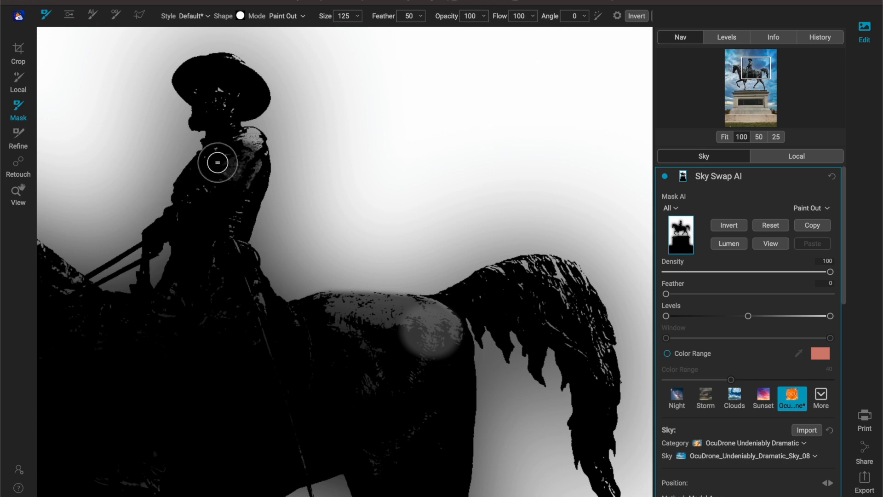
{"action": "mouse_move", "coordinate": [431, 40]}
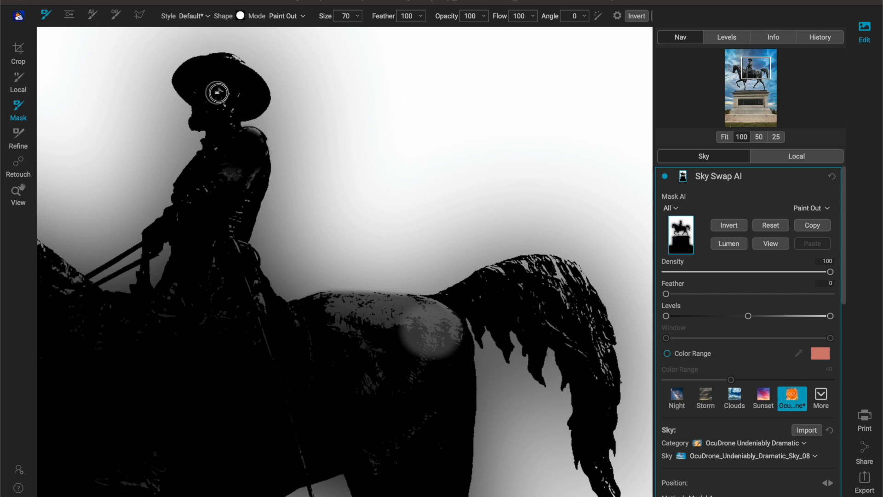
Paint the rider's hat out of the sky mask.
{"action": "left_click_drag", "start_coordinate": [217, 92], "coordinate": [226, 131]}
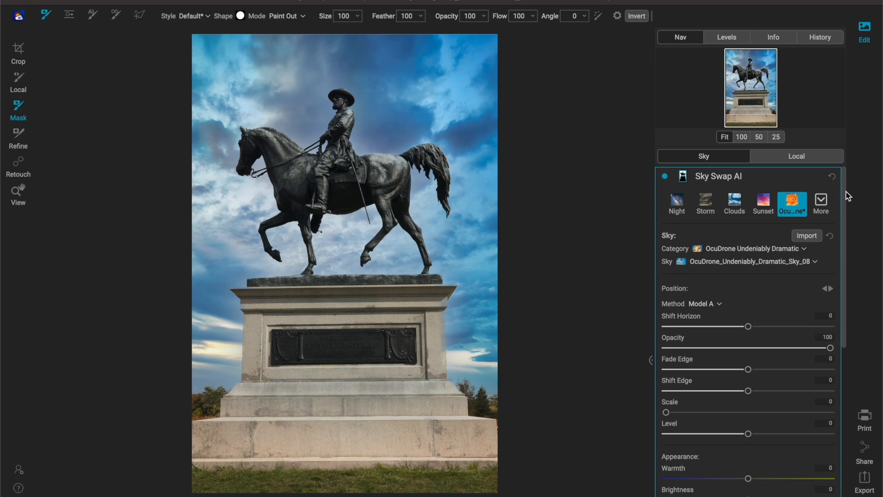
{"action": "scroll", "scroll_direction": "down", "scroll_amount": 3}
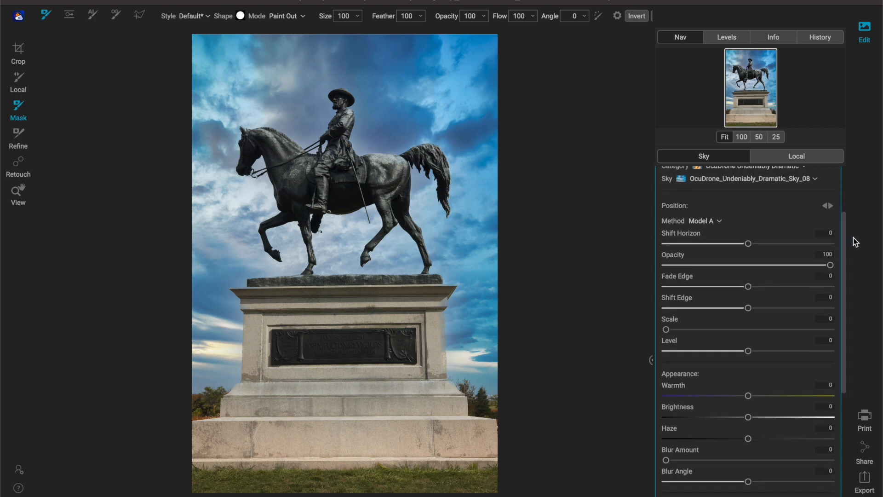
{"action": "mouse_move", "coordinate": [781, 364]}
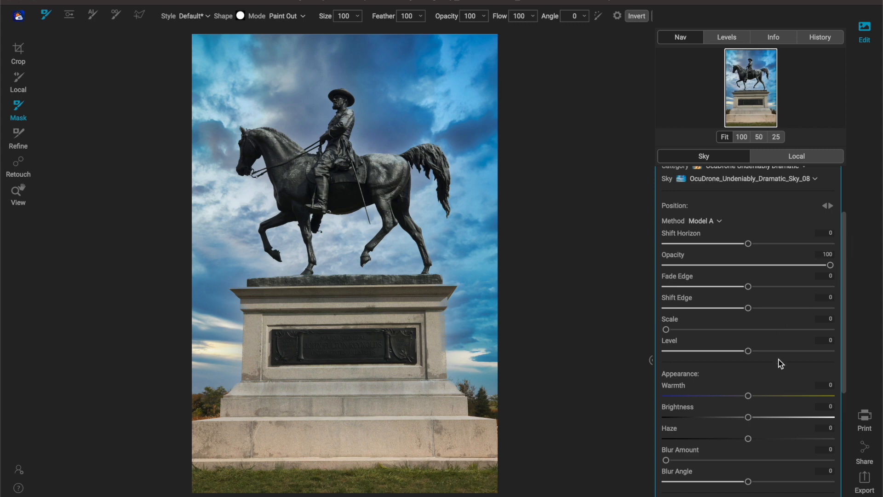
{"action": "mouse_move", "coordinate": [828, 209]}
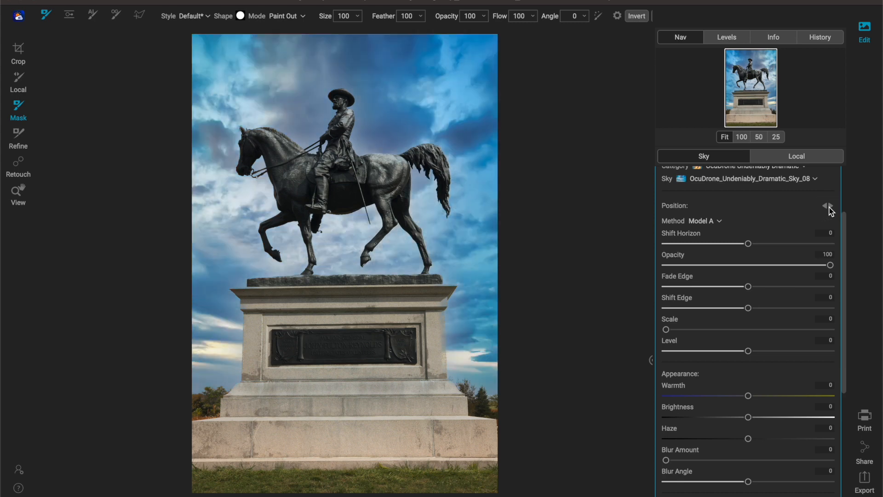
{"action": "left_click", "coordinate": [827, 205]}
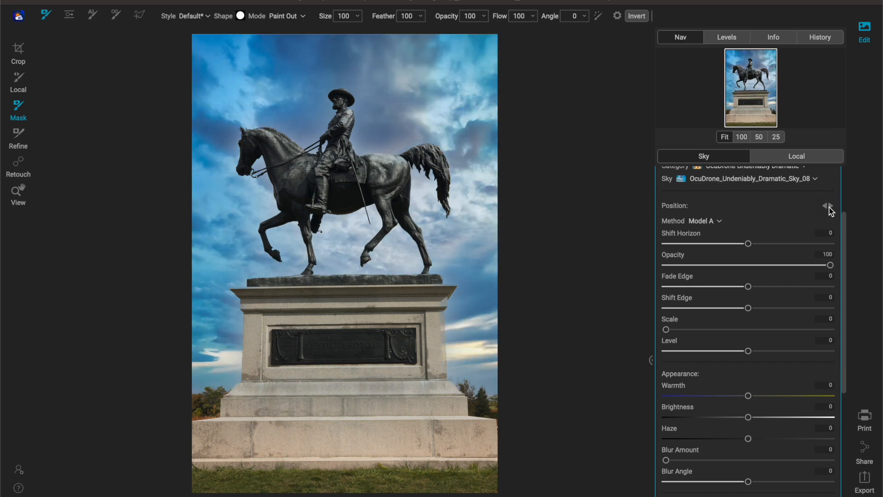
{"action": "left_click", "coordinate": [828, 206]}
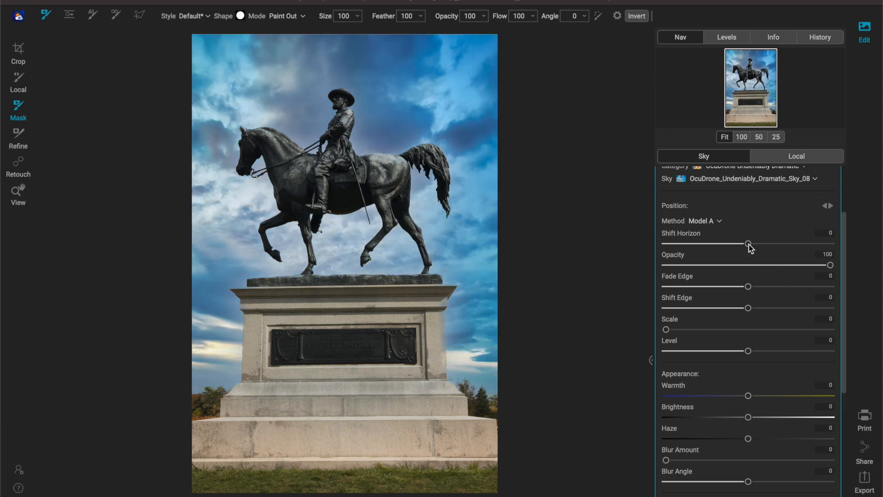
{"action": "left_click_drag", "start_coordinate": [747, 243], "coordinate": [708, 243]}
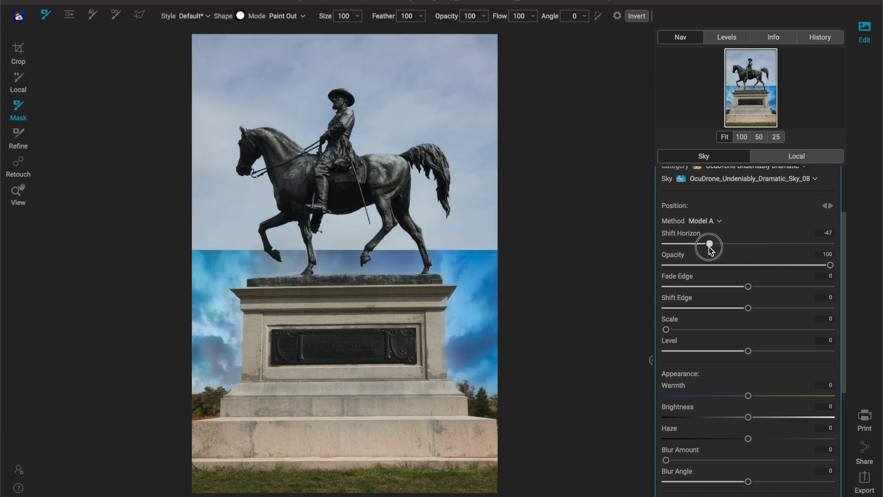
{"action": "left_click_drag", "start_coordinate": [709, 242], "coordinate": [776, 243]}
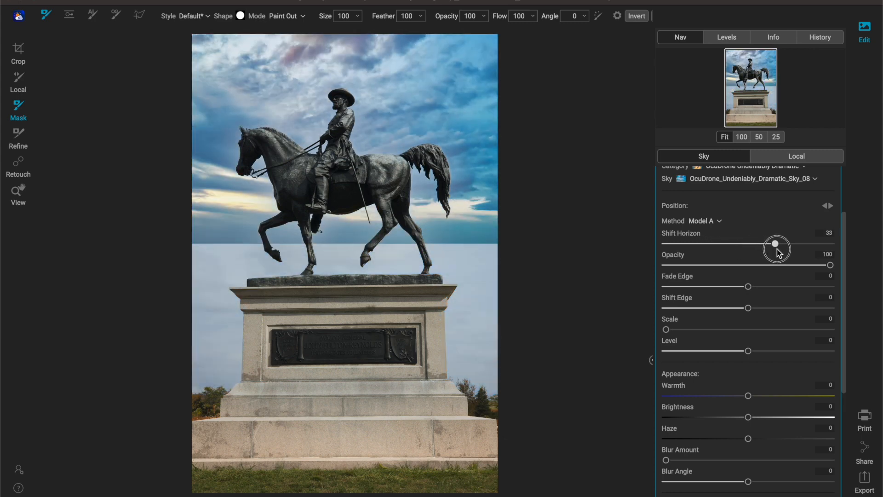
{"action": "left_click_drag", "start_coordinate": [777, 243], "coordinate": [739, 242]}
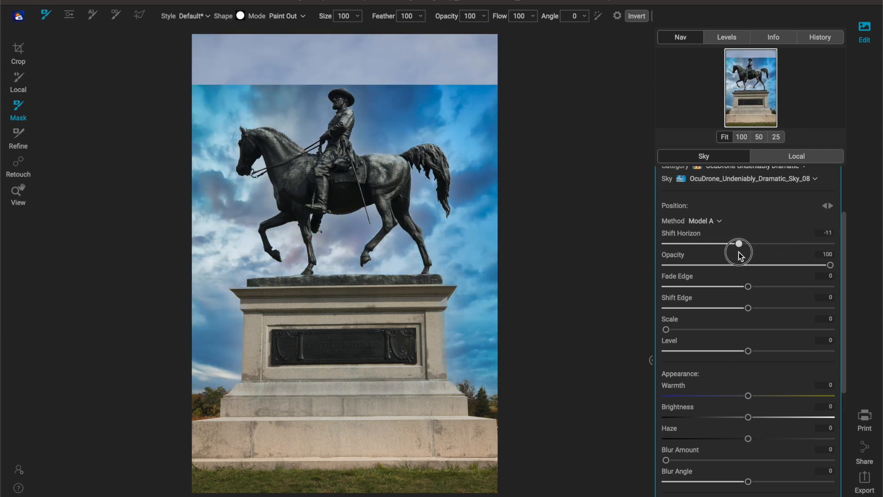
{"action": "left_click_drag", "start_coordinate": [739, 242], "coordinate": [748, 243]}
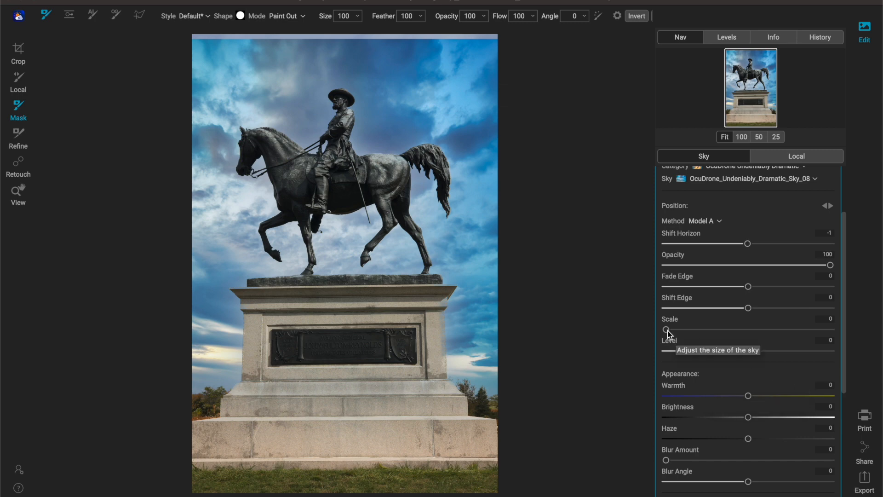
Raise the sky Scale slider to 7 so the clouds appear larger.
{"action": "left_click_drag", "start_coordinate": [665, 330], "coordinate": [673, 329]}
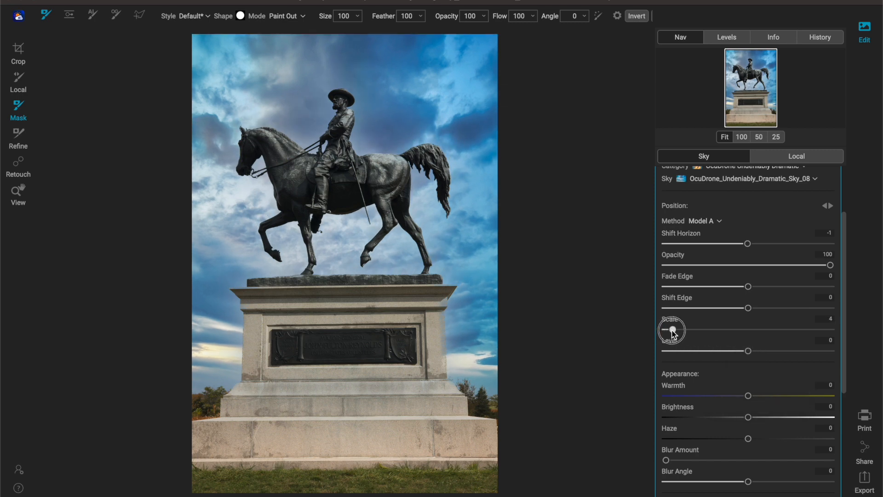
{"action": "left_click_drag", "start_coordinate": [671, 329], "coordinate": [676, 330]}
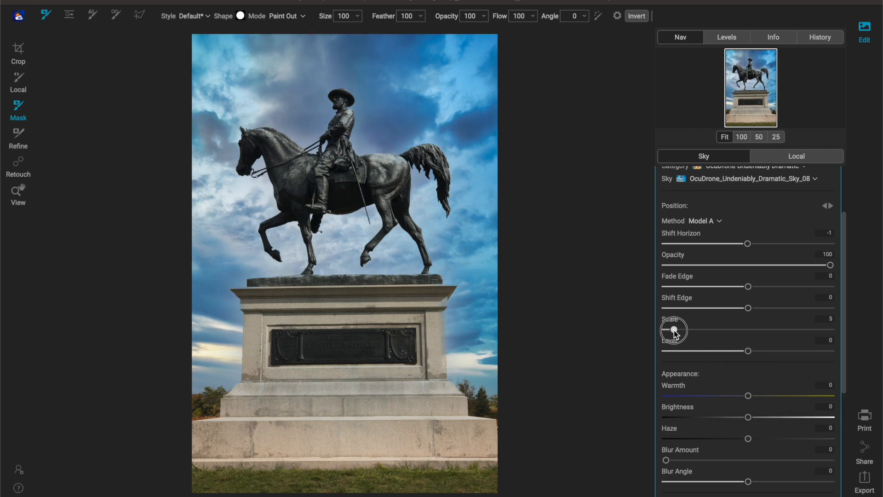
{"action": "left_click_drag", "start_coordinate": [674, 330], "coordinate": [679, 330]}
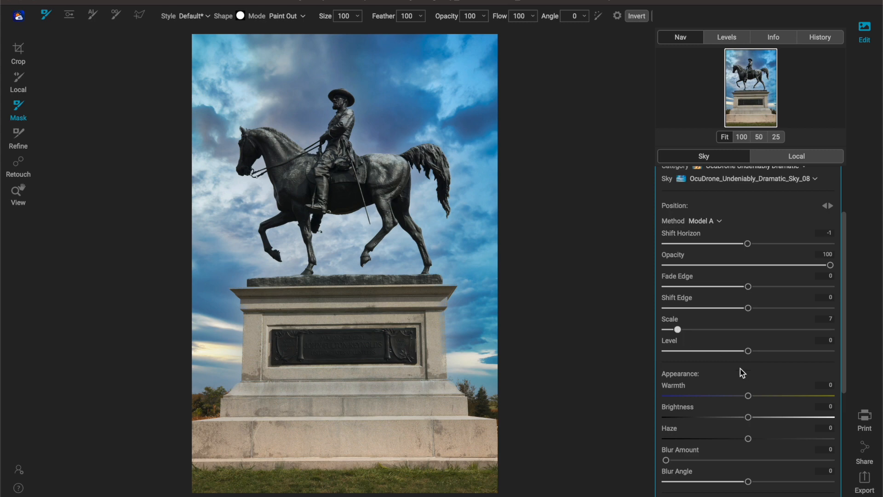
{"action": "mouse_move", "coordinate": [742, 297]}
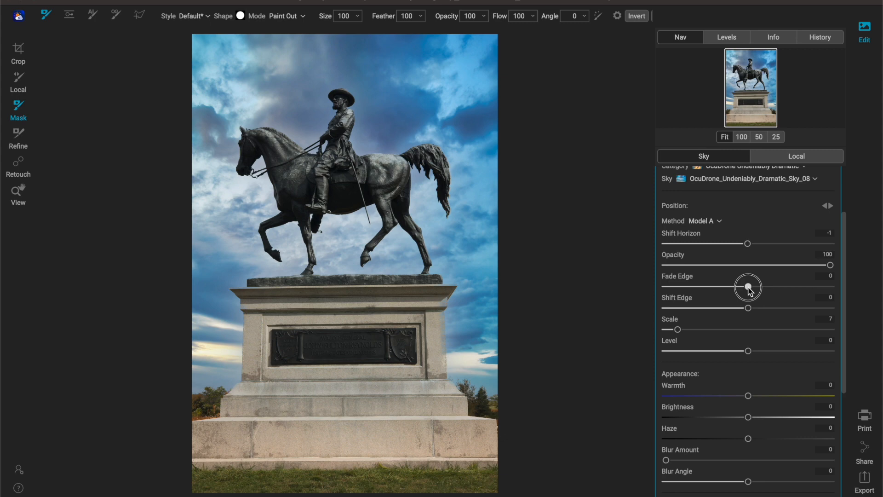
Set Fade Edge to 25 after trying no fade and strong fade.
{"action": "left_click_drag", "start_coordinate": [747, 286], "coordinate": [664, 286]}
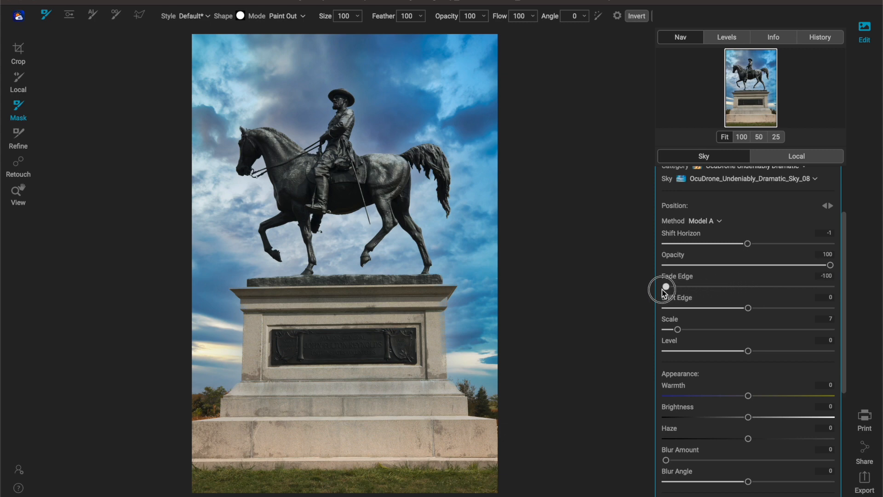
{"action": "left_click_drag", "start_coordinate": [664, 286], "coordinate": [777, 286]}
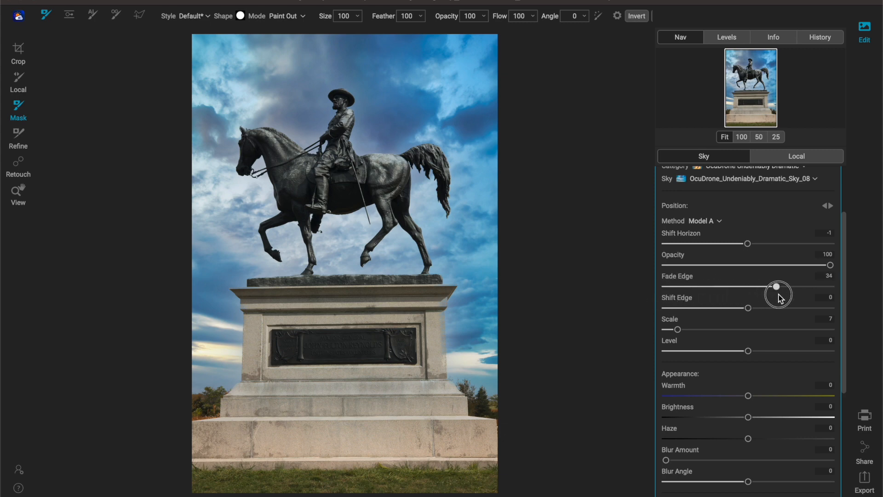
{"action": "left_click_drag", "start_coordinate": [777, 286], "coordinate": [754, 286]}
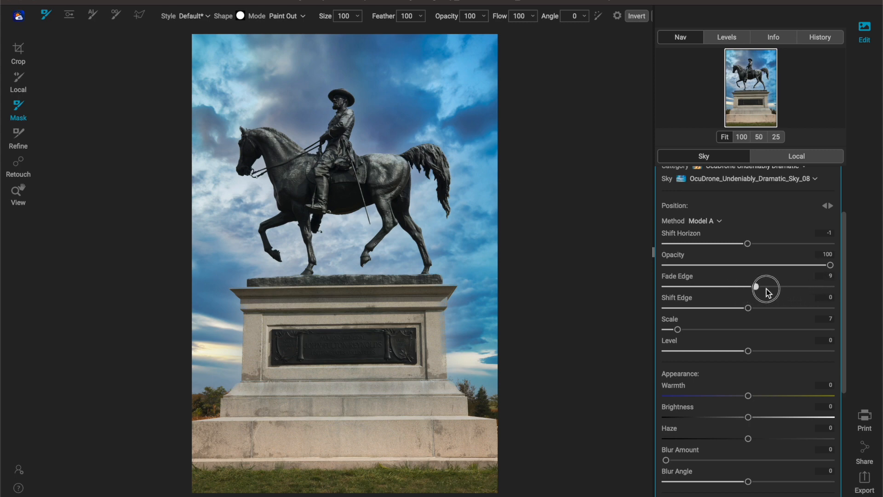
{"action": "left_click_drag", "start_coordinate": [766, 286], "coordinate": [769, 286]}
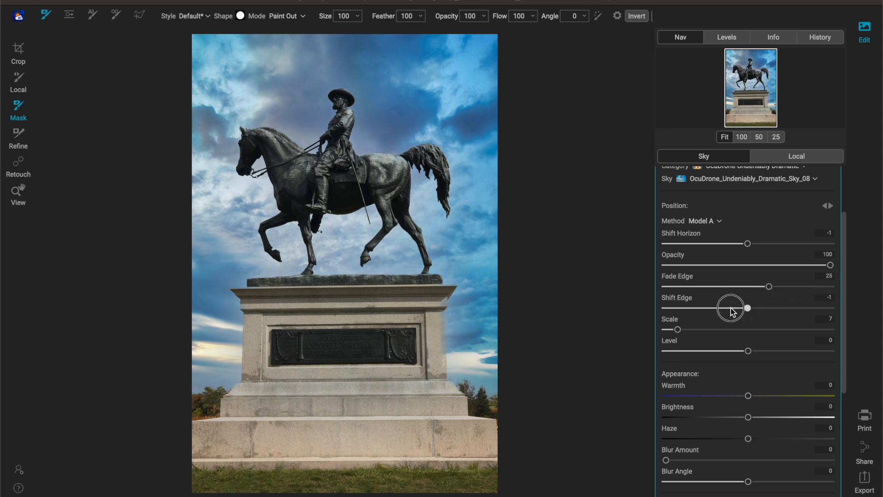
Set Shift Edge to -11, pulling the sky blend slightly inward.
{"action": "left_click_drag", "start_coordinate": [747, 307], "coordinate": [727, 297]}
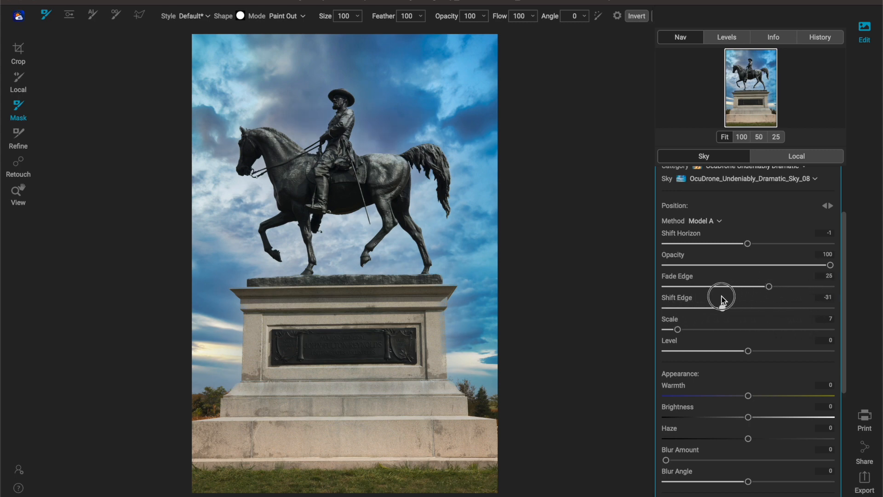
{"action": "left_click_drag", "start_coordinate": [724, 298], "coordinate": [740, 298]}
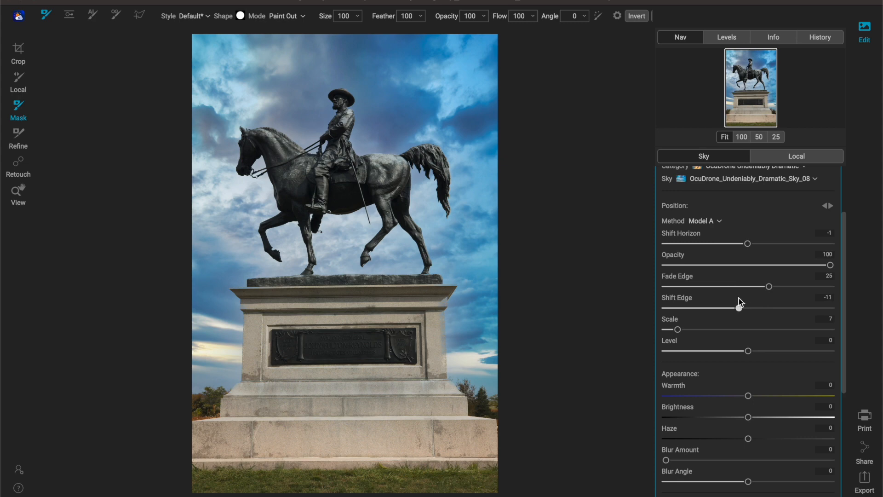
{"action": "mouse_move", "coordinate": [739, 302]}
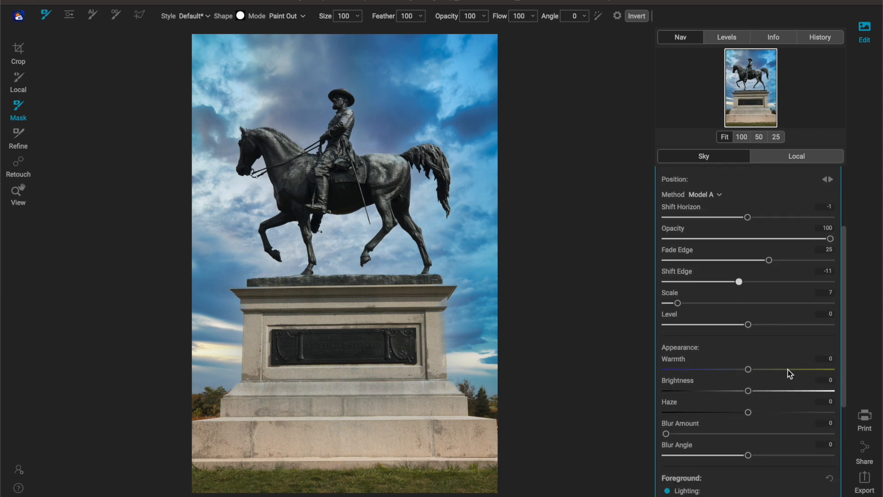
{"action": "scroll", "scroll_direction": "down", "scroll_amount": 3}
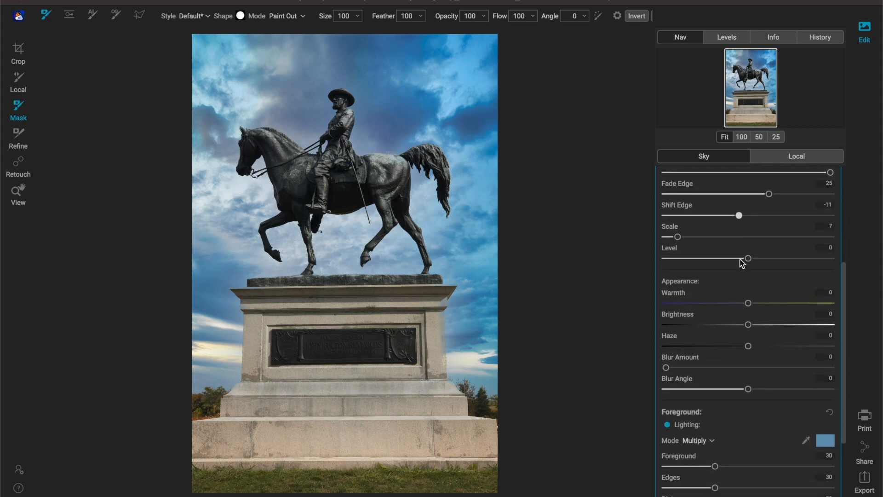
{"action": "left_click_drag", "start_coordinate": [746, 259], "coordinate": [716, 259]}
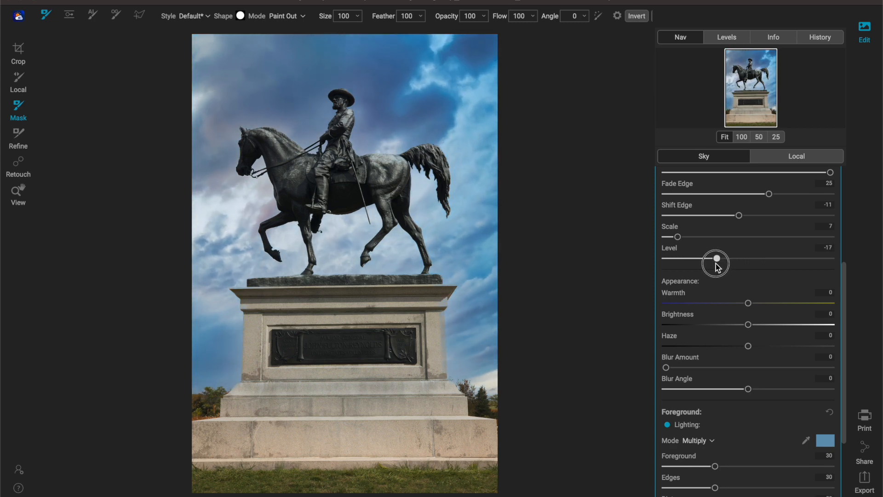
{"action": "left_click_drag", "start_coordinate": [715, 258], "coordinate": [740, 259]}
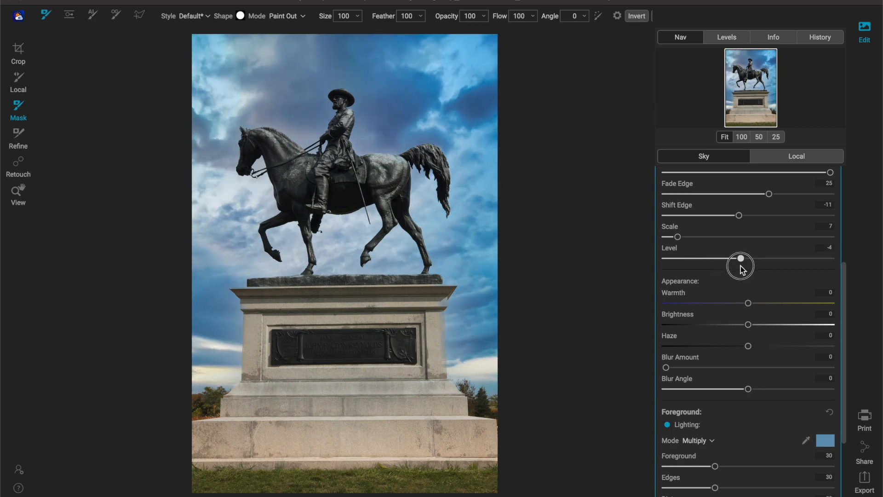
{"action": "left_click_drag", "start_coordinate": [741, 259], "coordinate": [744, 258]}
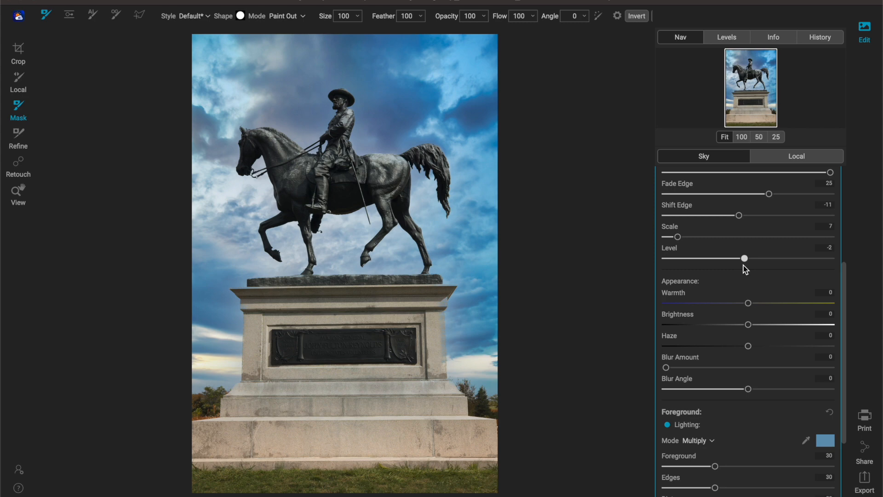
{"action": "left_click_drag", "start_coordinate": [744, 257], "coordinate": [748, 257]}
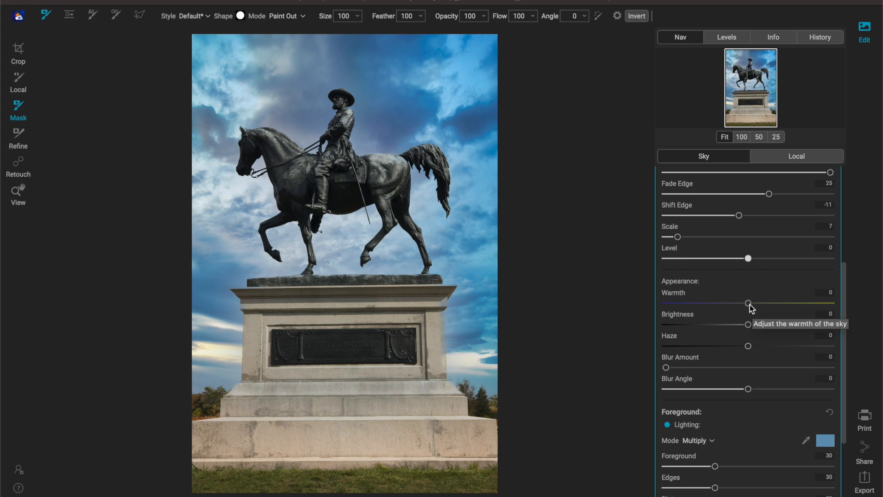
Set sky Warmth to about 22 after trying cooler and warmer tones.
{"action": "left_click_drag", "start_coordinate": [747, 302], "coordinate": [766, 303]}
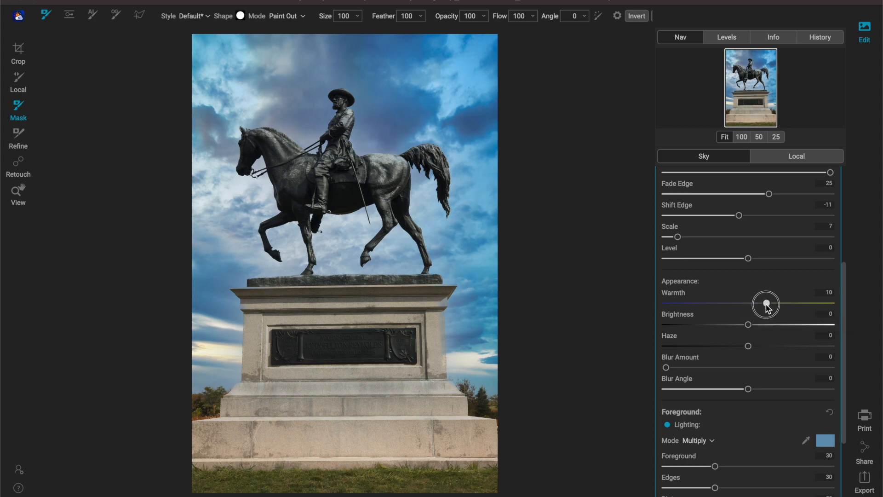
{"action": "left_click_drag", "start_coordinate": [766, 303], "coordinate": [791, 302]}
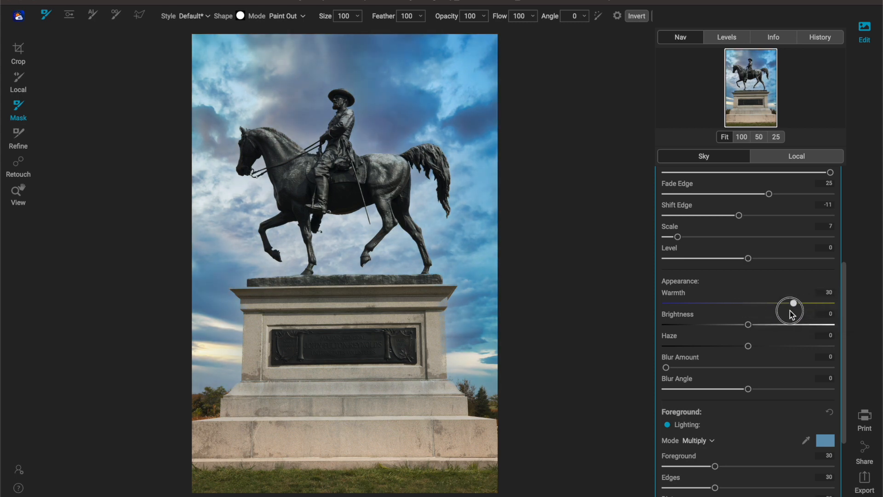
{"action": "left_click_drag", "start_coordinate": [791, 302], "coordinate": [775, 303]}
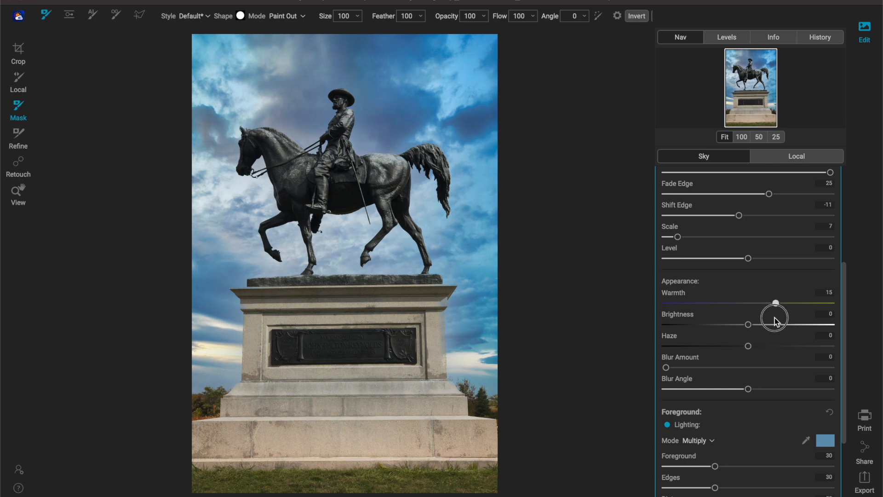
{"action": "left_click_drag", "start_coordinate": [774, 303], "coordinate": [680, 303]}
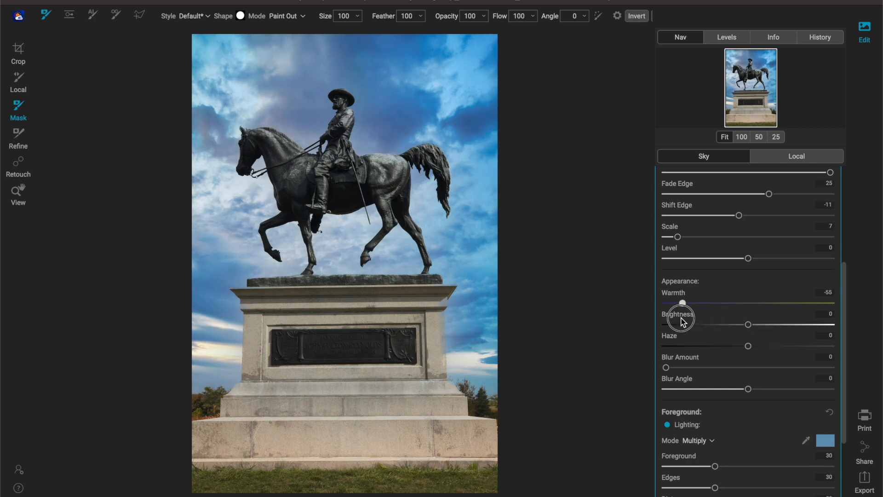
{"action": "left_click_drag", "start_coordinate": [680, 303], "coordinate": [786, 302]}
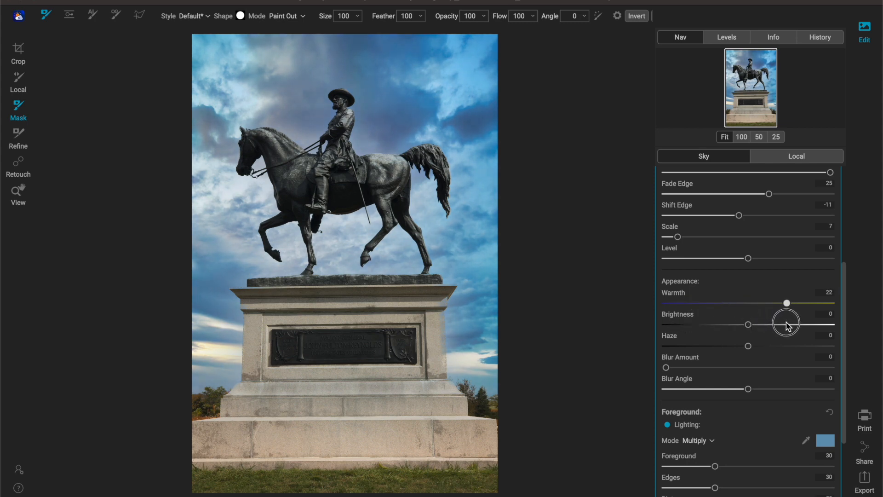
{"action": "left_click_drag", "start_coordinate": [786, 303], "coordinate": [788, 303]}
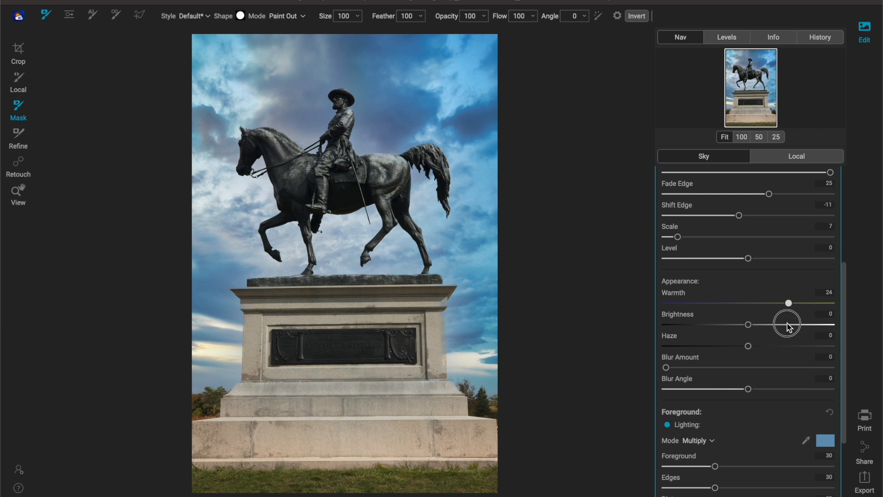
{"action": "left_click_drag", "start_coordinate": [789, 303], "coordinate": [786, 302]}
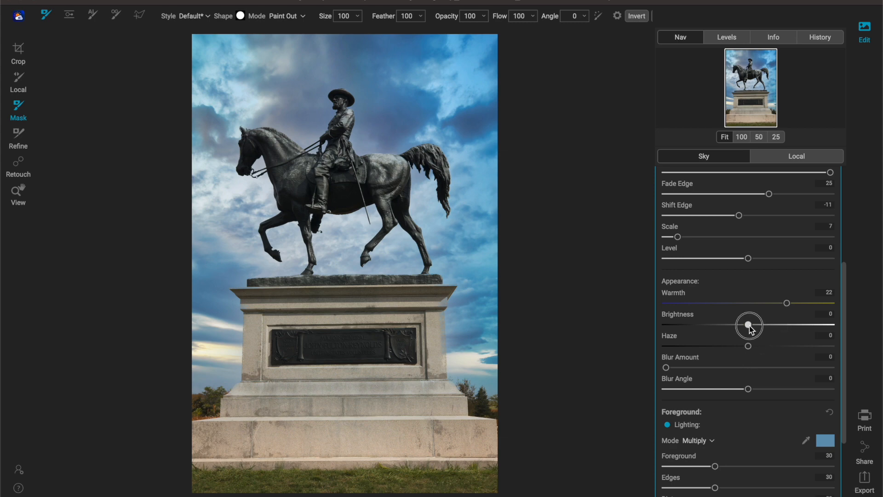
Set sky Brightness to 7 after testing very bright and darker values.
{"action": "left_click_drag", "start_coordinate": [749, 325], "coordinate": [828, 325]}
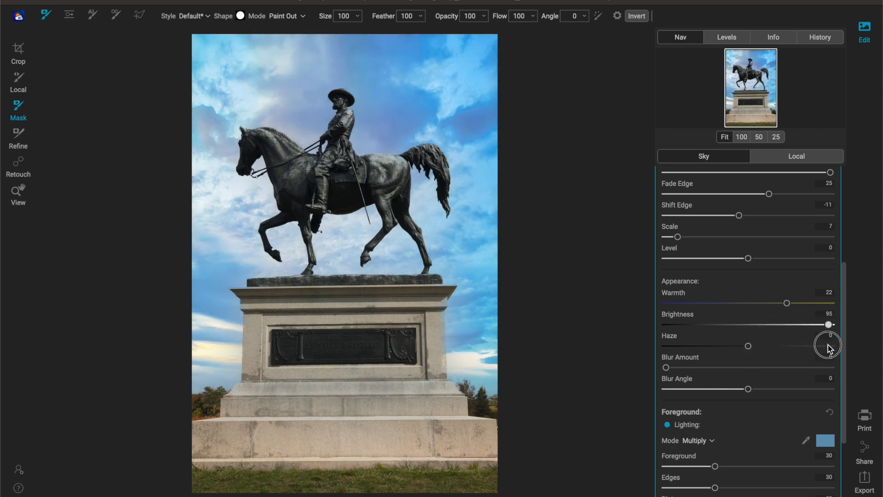
{"action": "left_click_drag", "start_coordinate": [827, 325], "coordinate": [731, 325]}
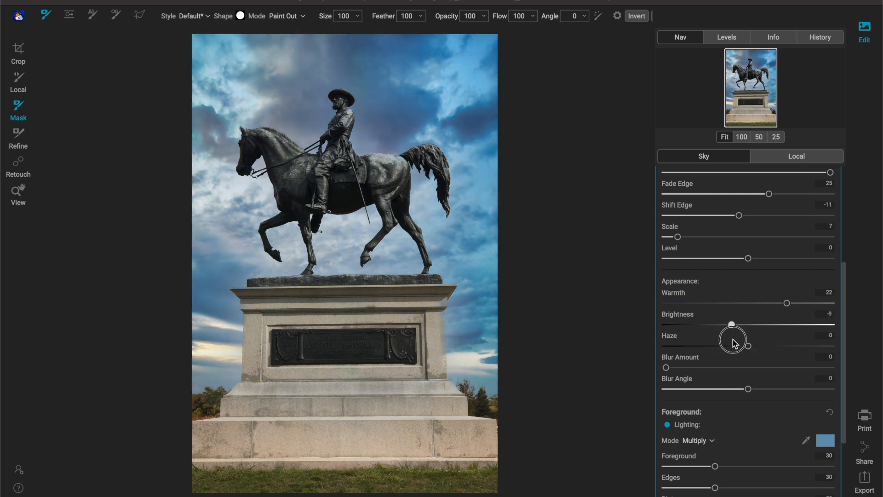
{"action": "left_click_drag", "start_coordinate": [731, 324], "coordinate": [759, 324]}
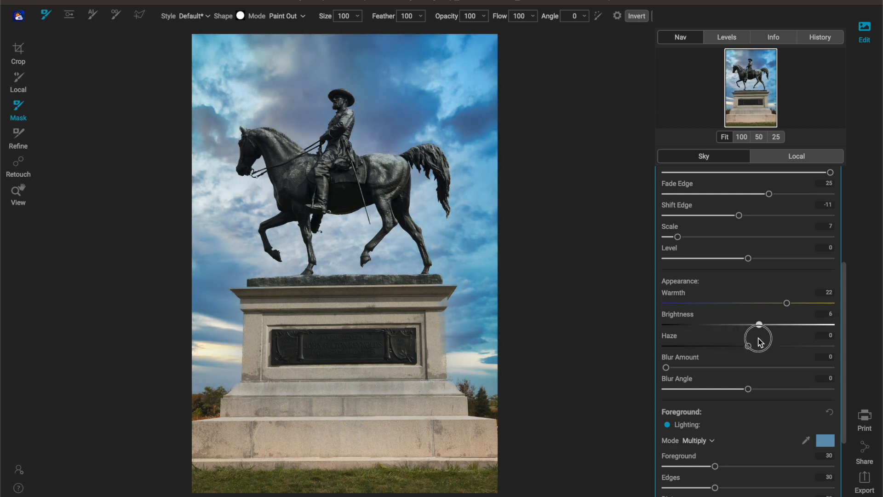
{"action": "left_click_drag", "start_coordinate": [758, 325], "coordinate": [760, 325]}
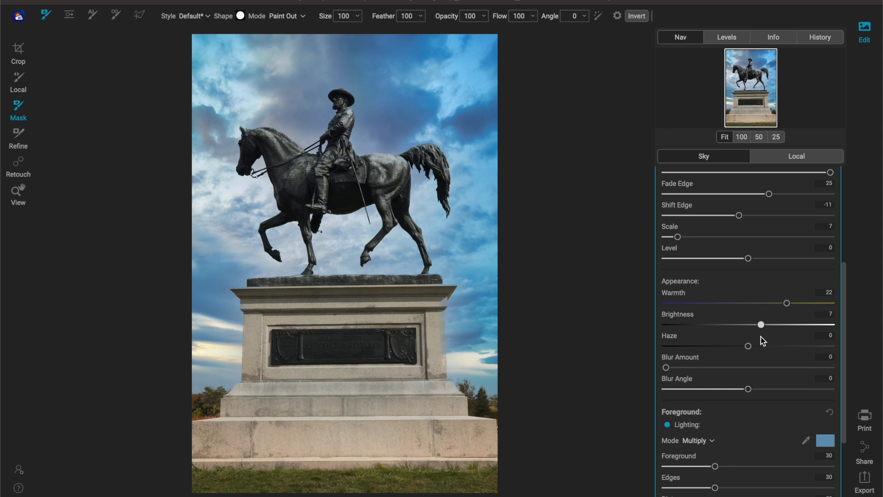
{"action": "mouse_move", "coordinate": [749, 348]}
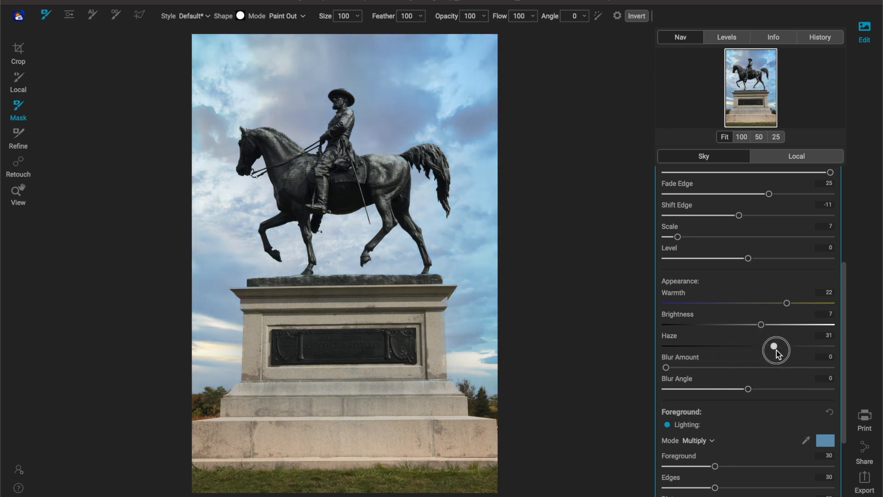
Set sky Haze to -1 after trying stronger haze removal.
{"action": "left_click_drag", "start_coordinate": [777, 346], "coordinate": [738, 347]}
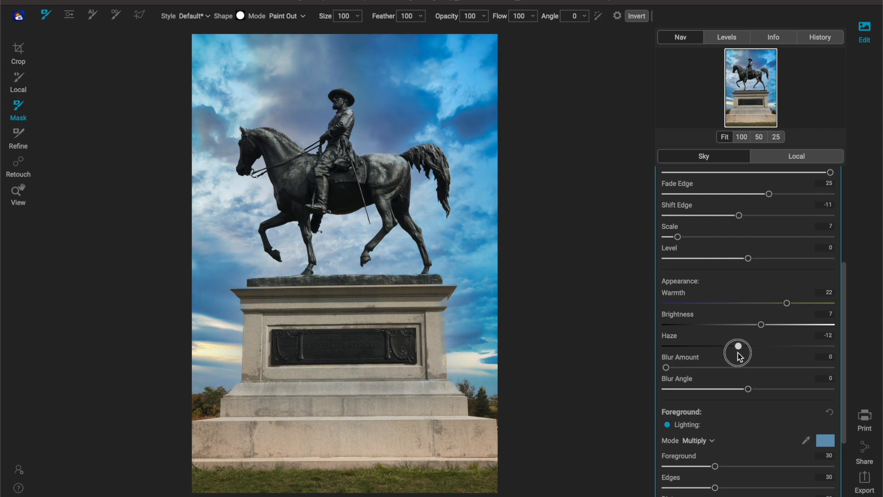
{"action": "left_click_drag", "start_coordinate": [737, 348], "coordinate": [740, 346]}
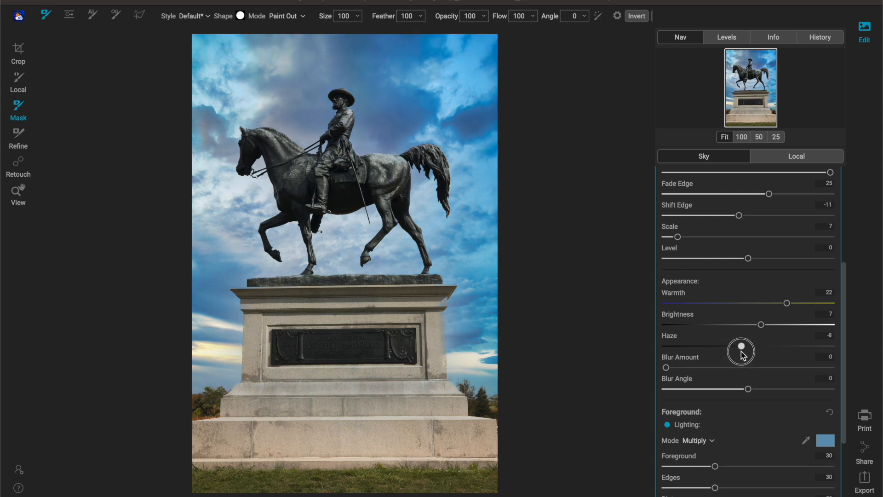
{"action": "left_click_drag", "start_coordinate": [738, 345], "coordinate": [743, 345]}
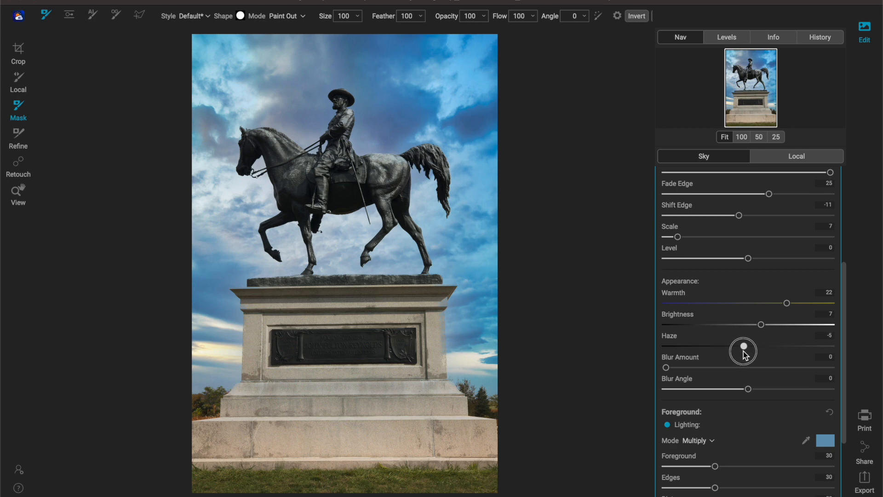
{"action": "left_click_drag", "start_coordinate": [743, 347], "coordinate": [748, 346]}
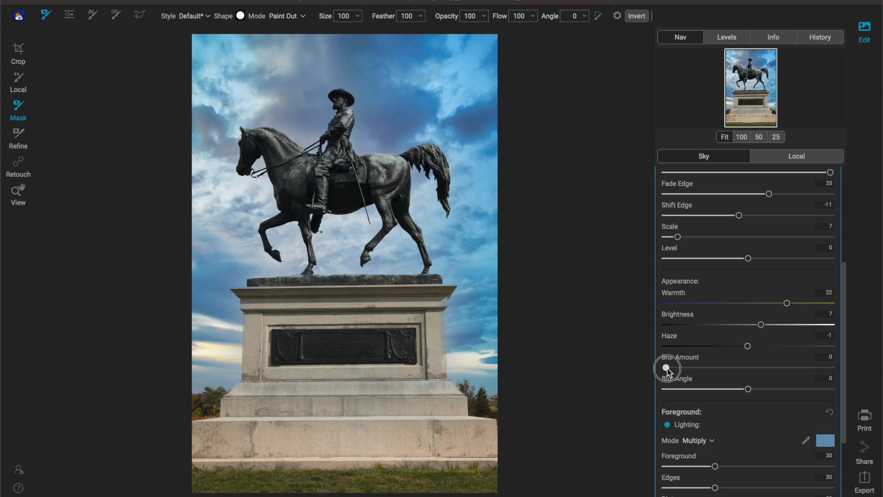
Push the sky Blur Amount up to about 80, then ease it back down to 34.
{"action": "left_click_drag", "start_coordinate": [667, 366], "coordinate": [795, 366]}
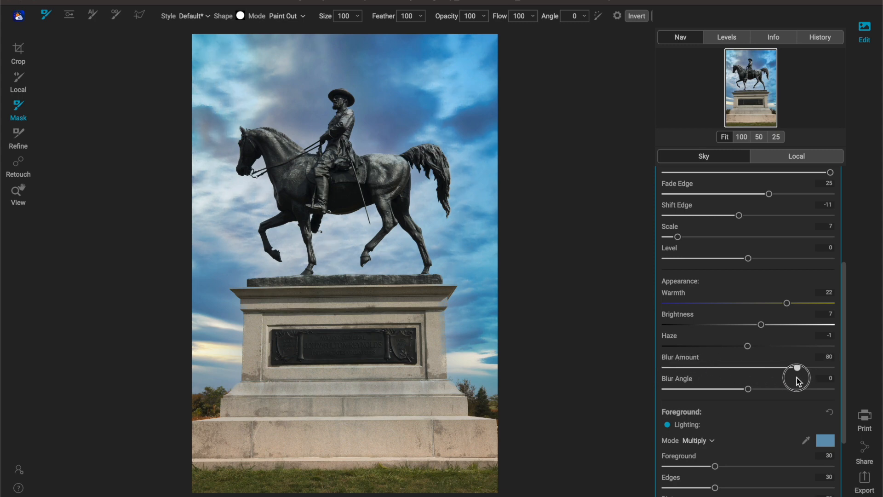
{"action": "left_click_drag", "start_coordinate": [795, 367], "coordinate": [746, 367]}
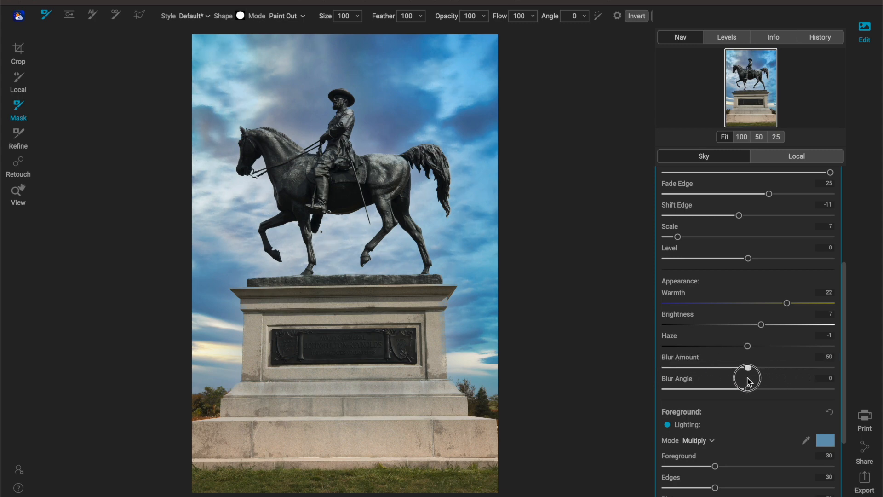
{"action": "left_click_drag", "start_coordinate": [748, 366], "coordinate": [741, 367]}
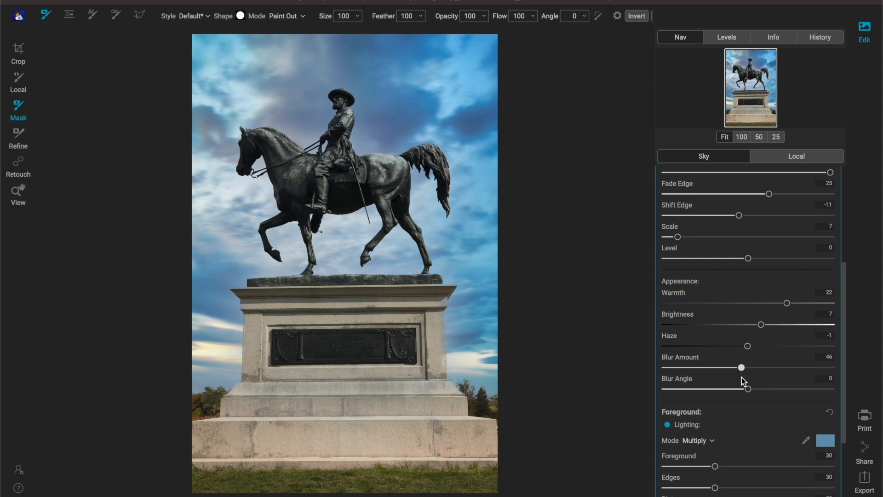
{"action": "mouse_move", "coordinate": [740, 370]}
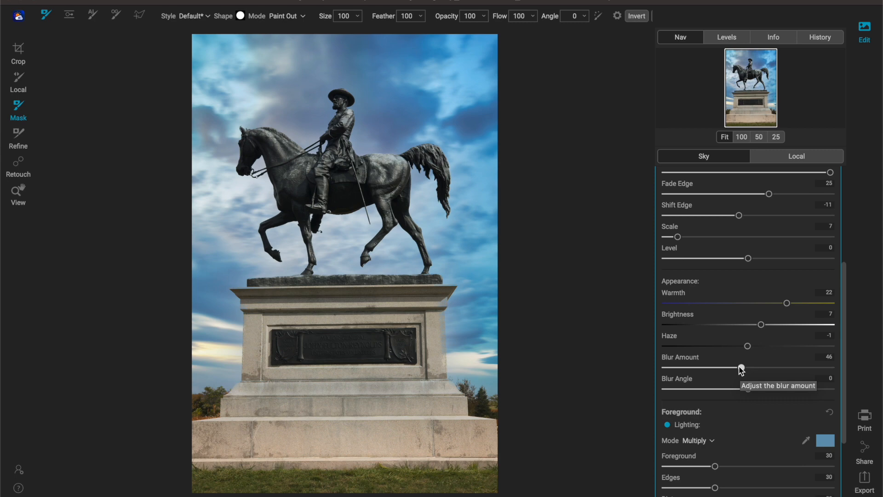
{"action": "left_click_drag", "start_coordinate": [739, 367], "coordinate": [730, 367]}
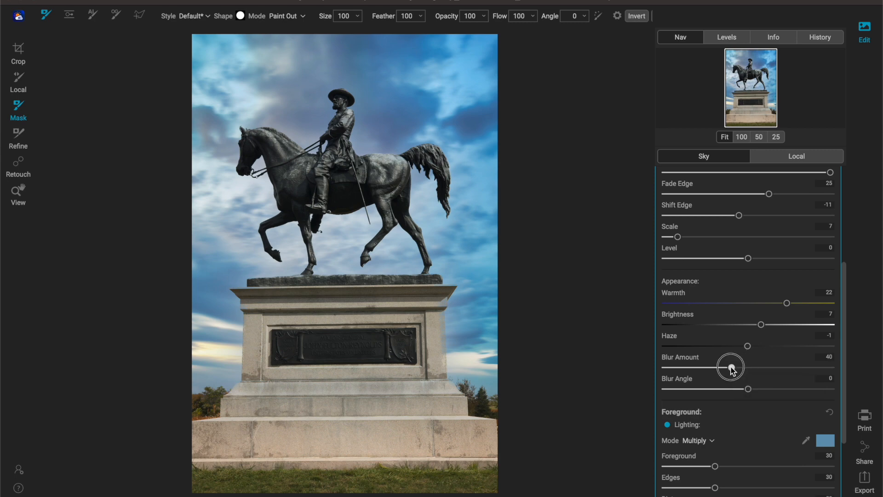
{"action": "left_click_drag", "start_coordinate": [731, 366], "coordinate": [721, 366]}
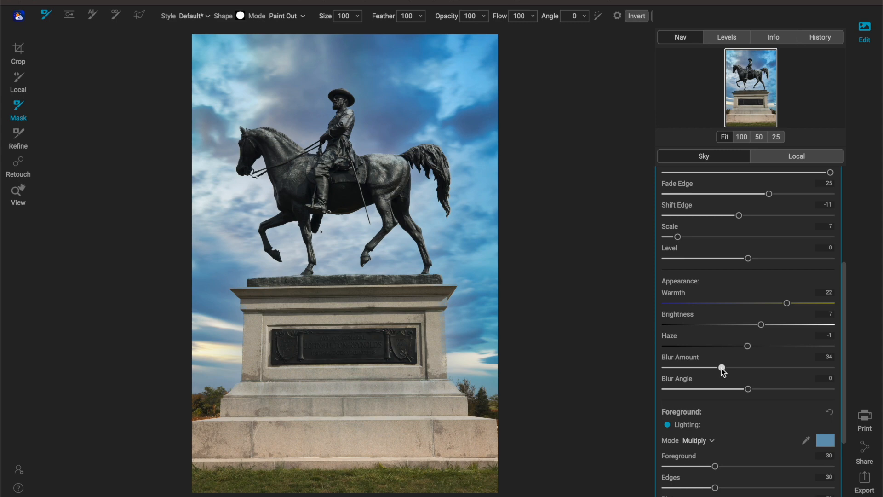
Try the Blur Angle in both directions and settle it at 7.
{"action": "scroll", "scroll_direction": "down", "scroll_amount": 3}
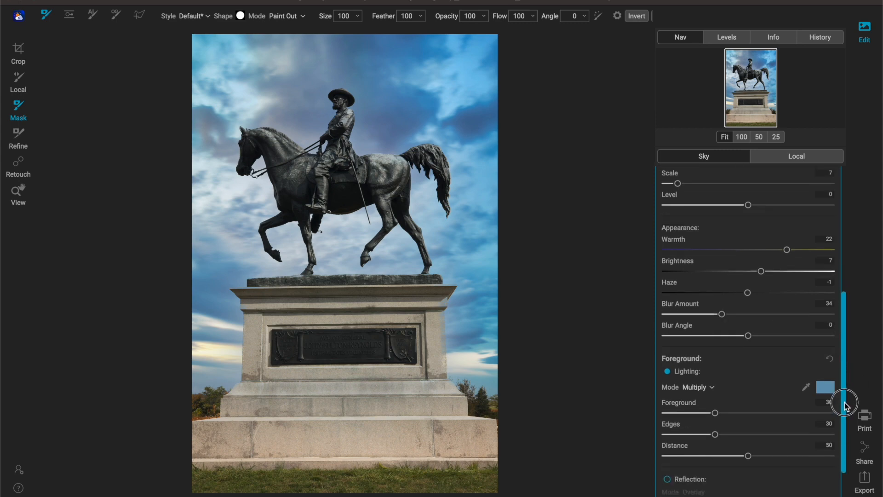
{"action": "scroll", "scroll_direction": "down", "scroll_amount": 3}
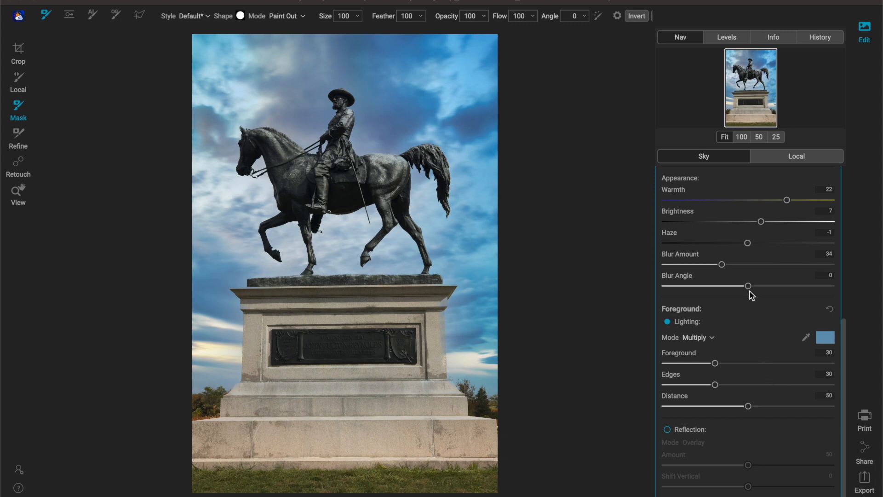
{"action": "left_click_drag", "start_coordinate": [748, 285], "coordinate": [792, 285]}
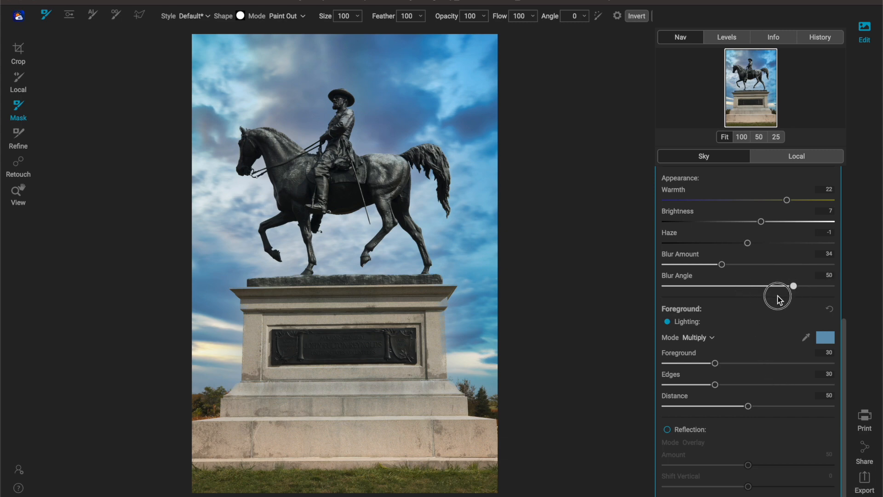
{"action": "left_click_drag", "start_coordinate": [792, 285], "coordinate": [736, 285]}
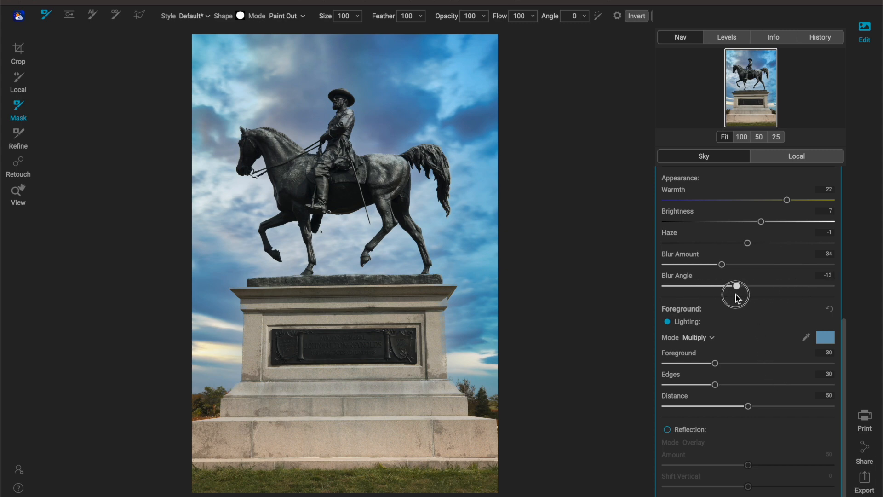
{"action": "left_click_drag", "start_coordinate": [735, 285], "coordinate": [755, 285]}
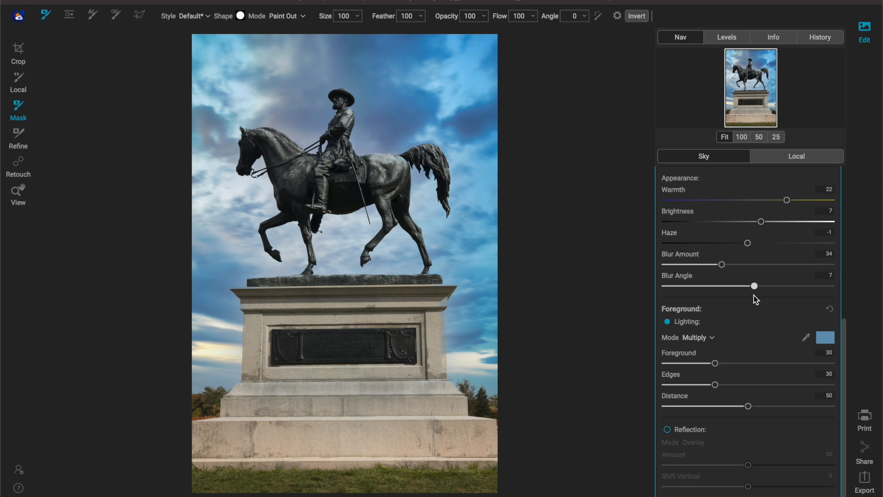
{"action": "mouse_move", "coordinate": [762, 364]}
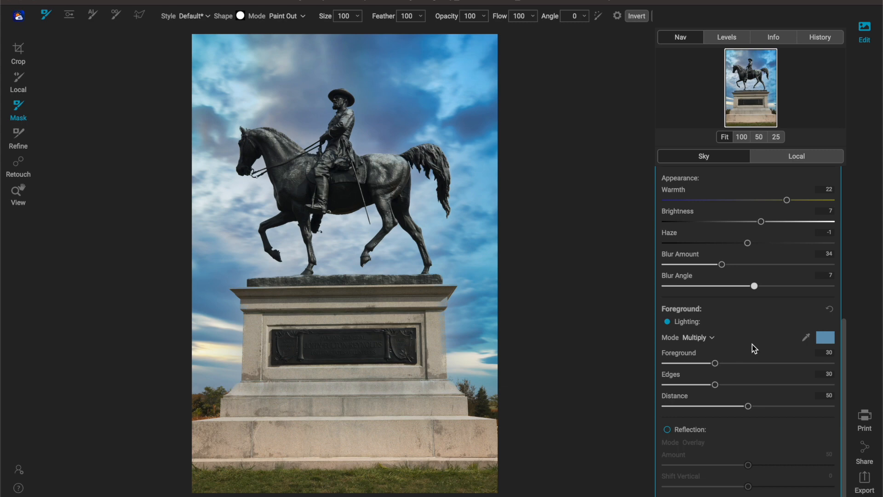
{"action": "mouse_move", "coordinate": [673, 329]}
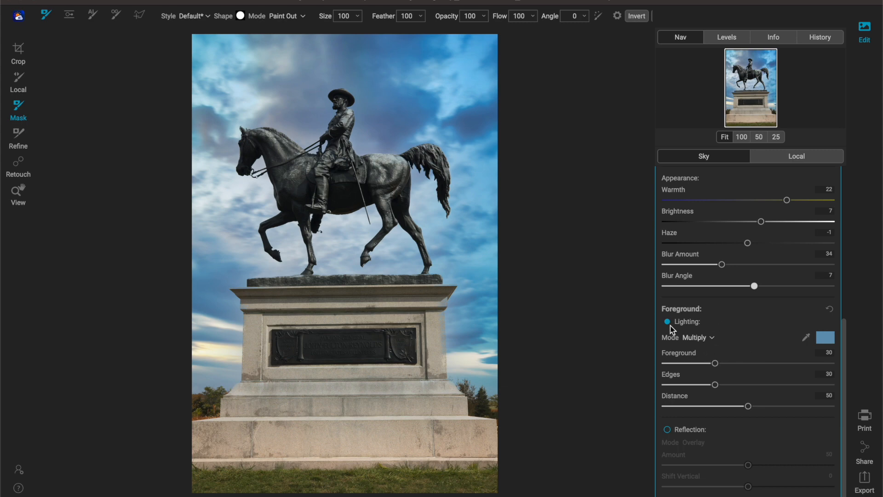
{"action": "left_click", "coordinate": [667, 321]}
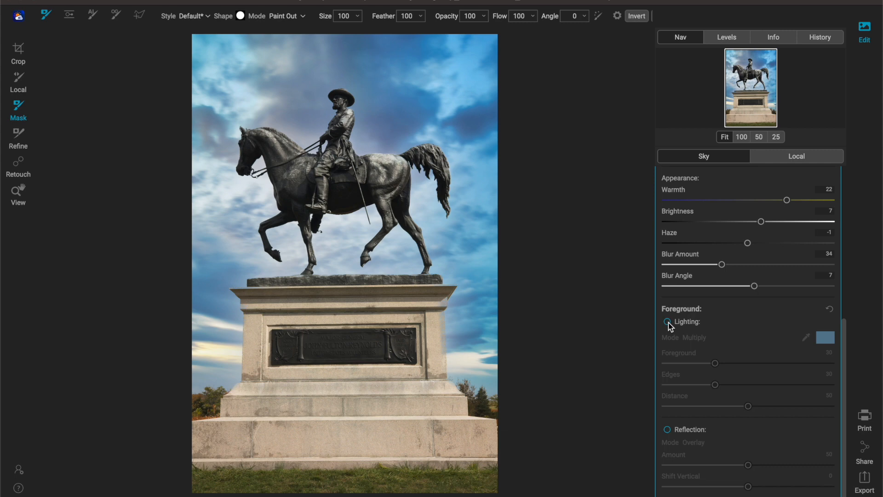
{"action": "left_click", "coordinate": [665, 322]}
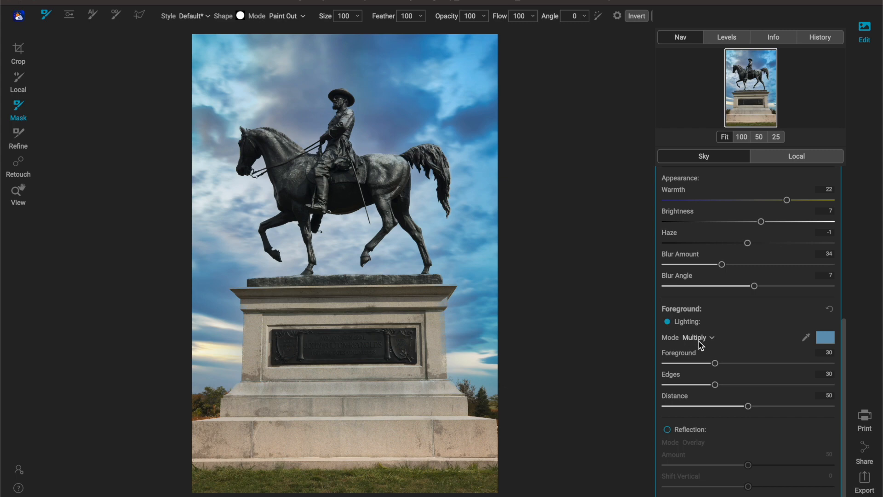
{"action": "left_click", "coordinate": [687, 336]}
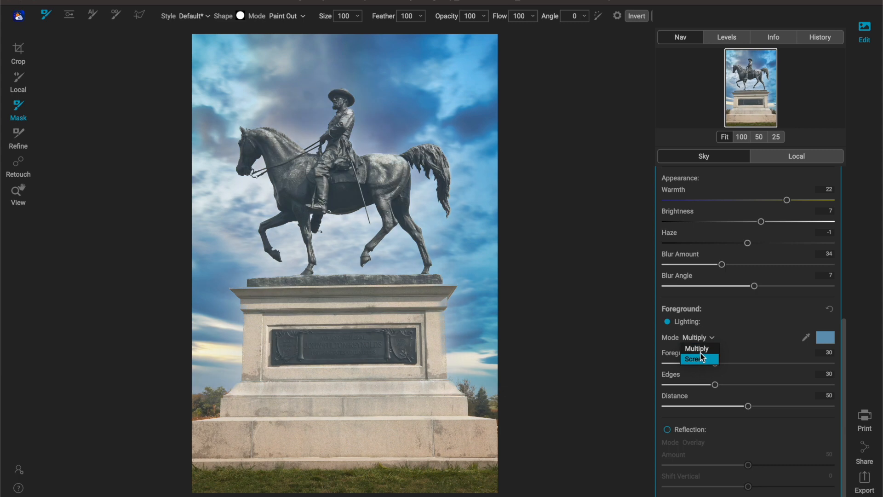
{"action": "left_click", "coordinate": [697, 347]}
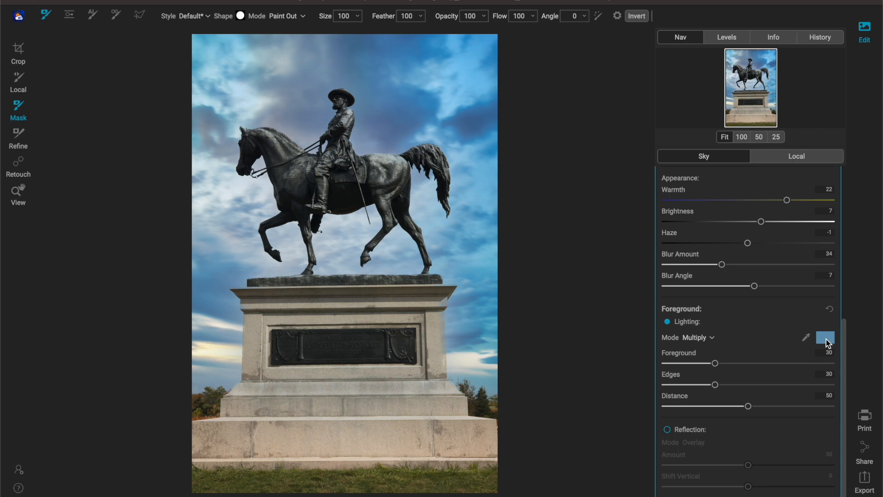
{"action": "mouse_move", "coordinate": [826, 337]}
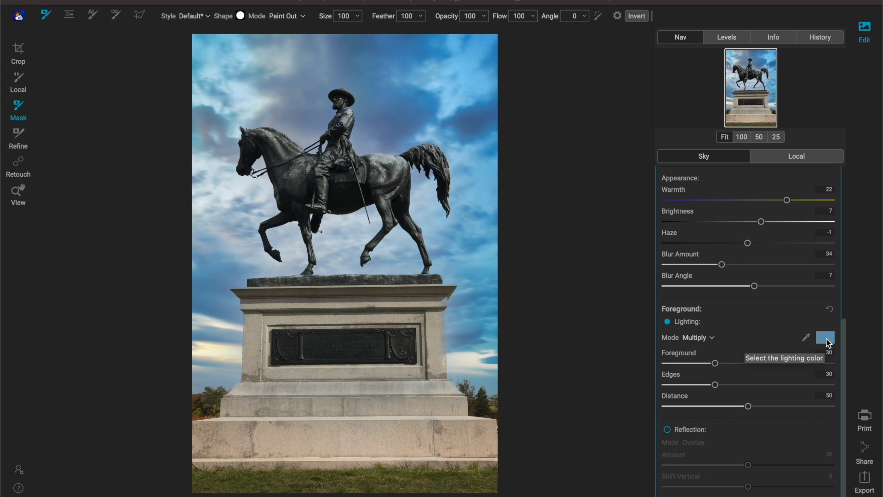
{"action": "mouse_move", "coordinate": [807, 343]}
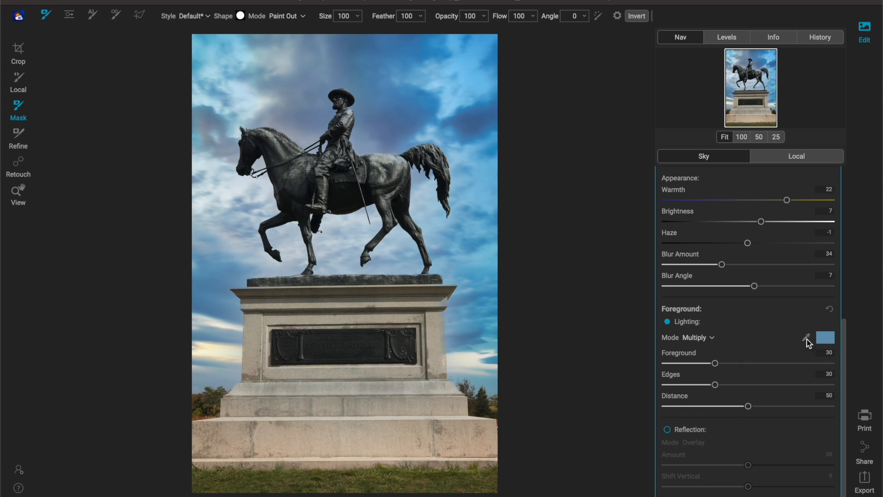
Check the lighting colour swatch, then toggle Lighting off and on to compare the blue tint.
{"action": "left_click", "coordinate": [825, 338]}
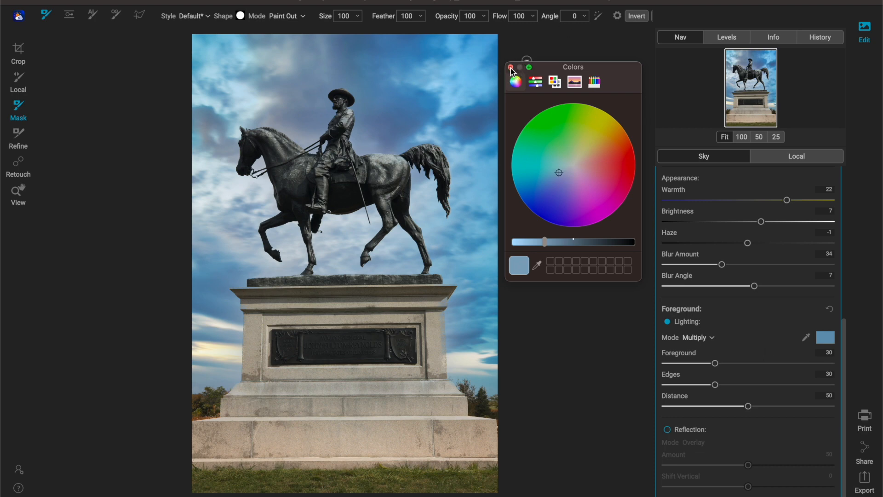
{"action": "left_click", "coordinate": [511, 67]}
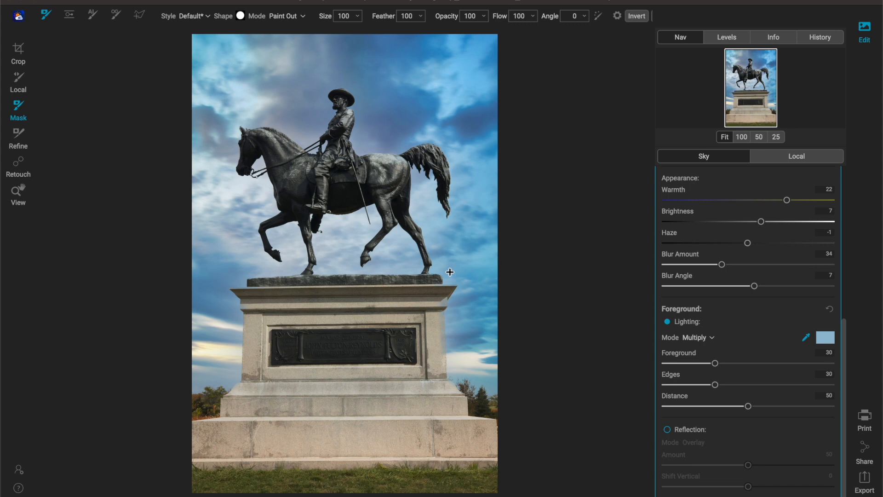
{"action": "mouse_move", "coordinate": [479, 357]}
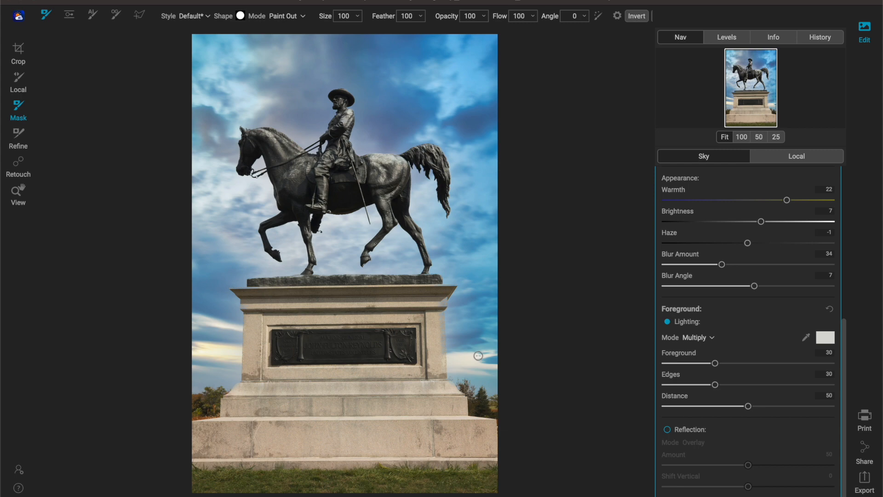
{"action": "mouse_move", "coordinate": [802, 338]}
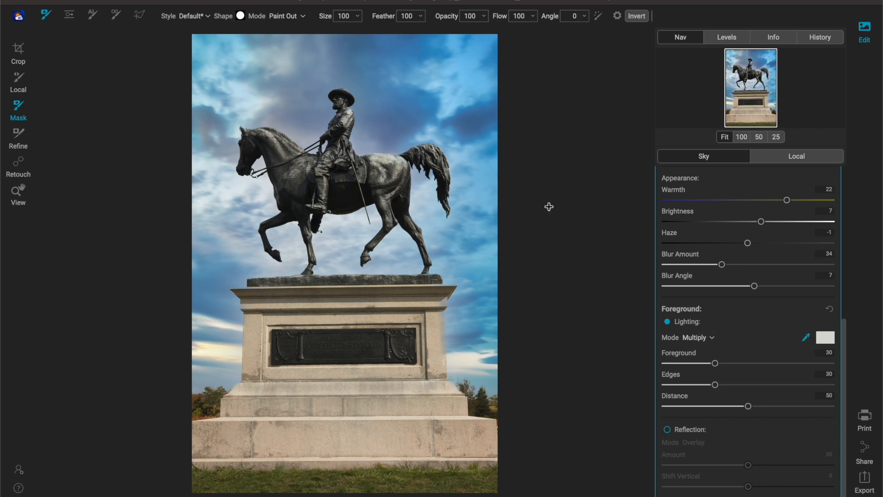
{"action": "mouse_move", "coordinate": [449, 134]}
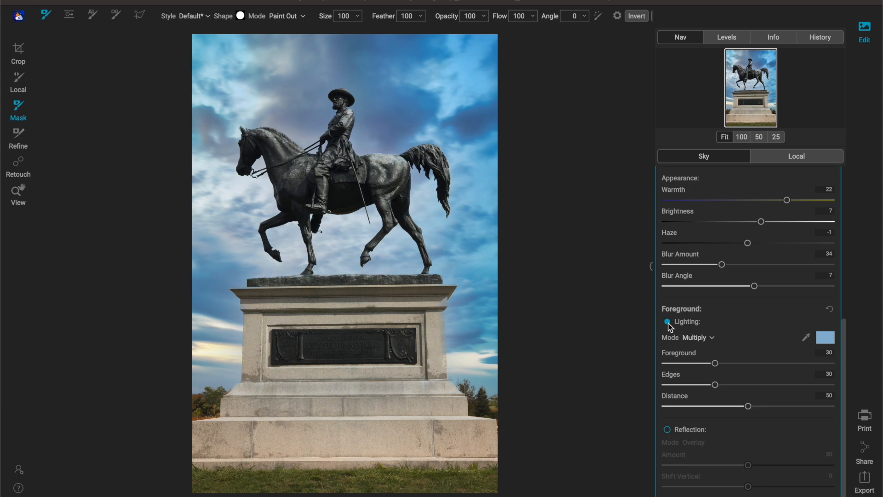
{"action": "left_click", "coordinate": [666, 321]}
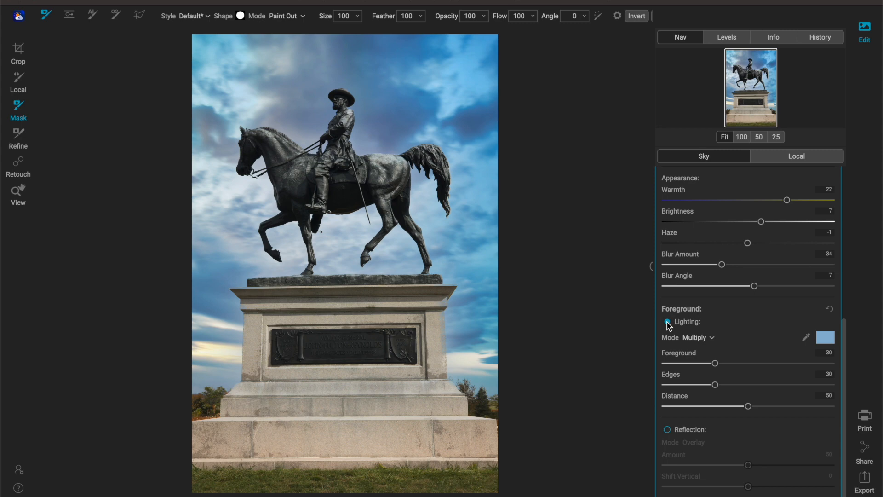
{"action": "left_click", "coordinate": [666, 322]}
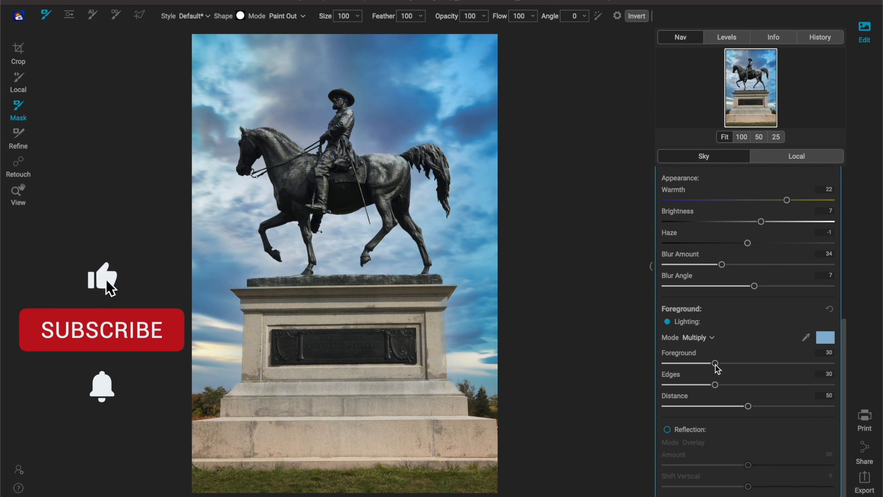
Try the Foreground lighting strength near 46, then settle it at 28.
{"action": "left_click_drag", "start_coordinate": [716, 363], "coordinate": [718, 363]}
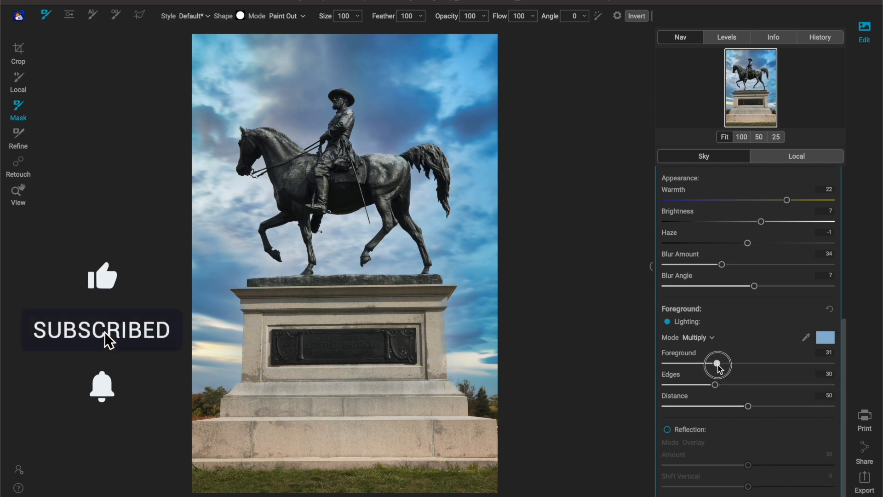
{"action": "left_click_drag", "start_coordinate": [717, 364], "coordinate": [738, 364]}
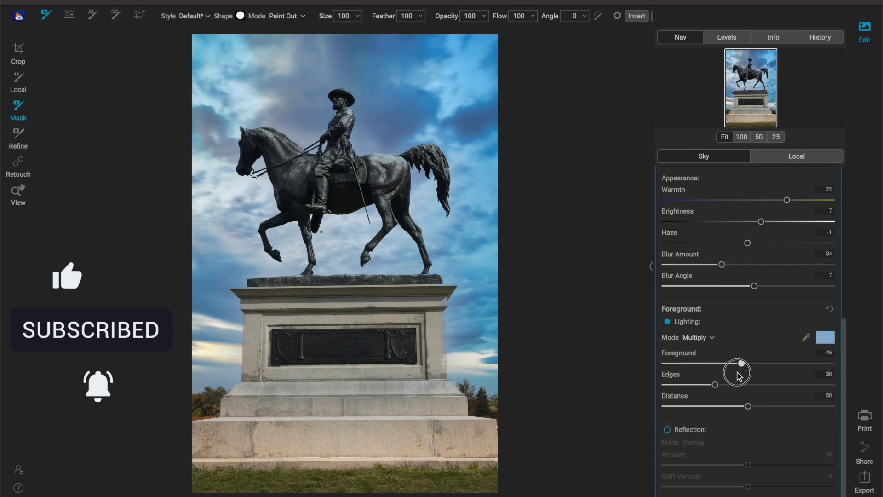
{"action": "left_click_drag", "start_coordinate": [739, 364], "coordinate": [739, 377]}
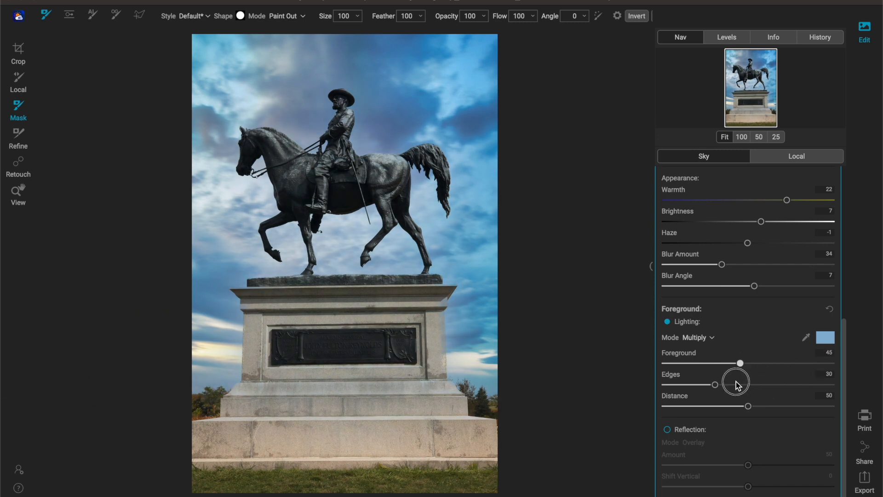
{"action": "left_click_drag", "start_coordinate": [740, 363], "coordinate": [714, 363]}
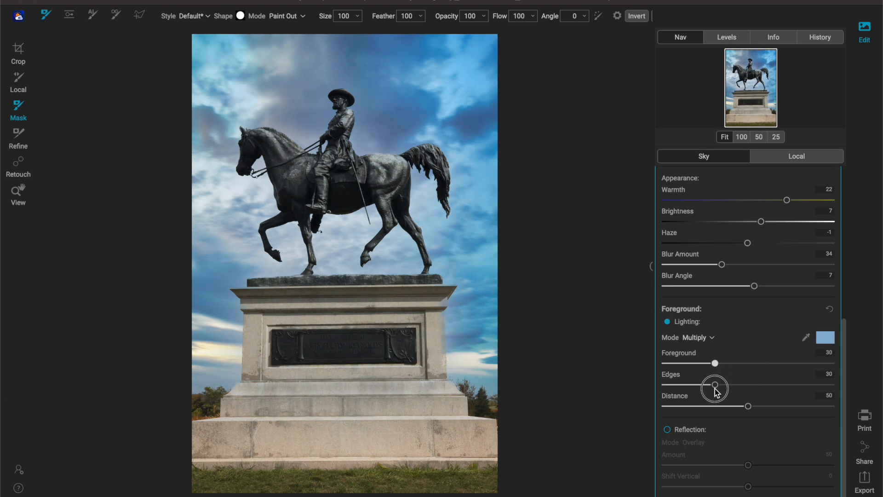
{"action": "left_click_drag", "start_coordinate": [714, 362], "coordinate": [714, 362]}
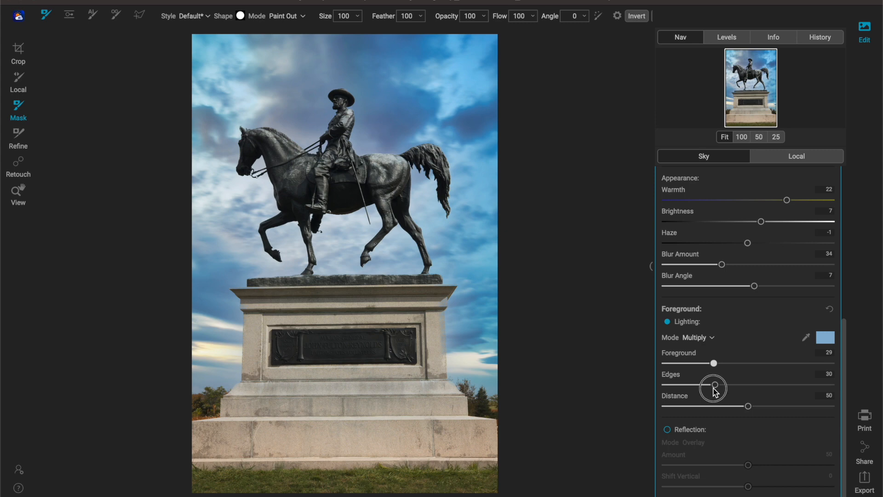
{"action": "left_click_drag", "start_coordinate": [713, 362], "coordinate": [710, 362]}
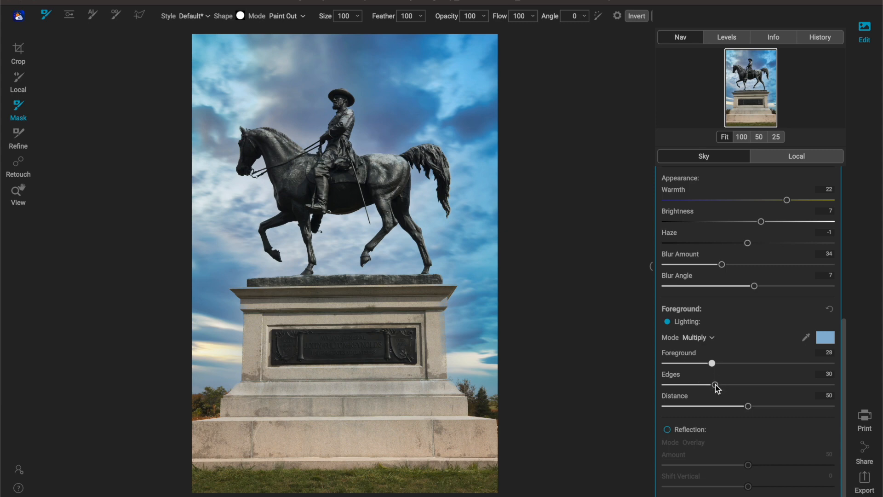
Swing the Edges lighting from near maximum to 22 and settle it at 57.
{"action": "left_click_drag", "start_coordinate": [717, 385], "coordinate": [827, 384]}
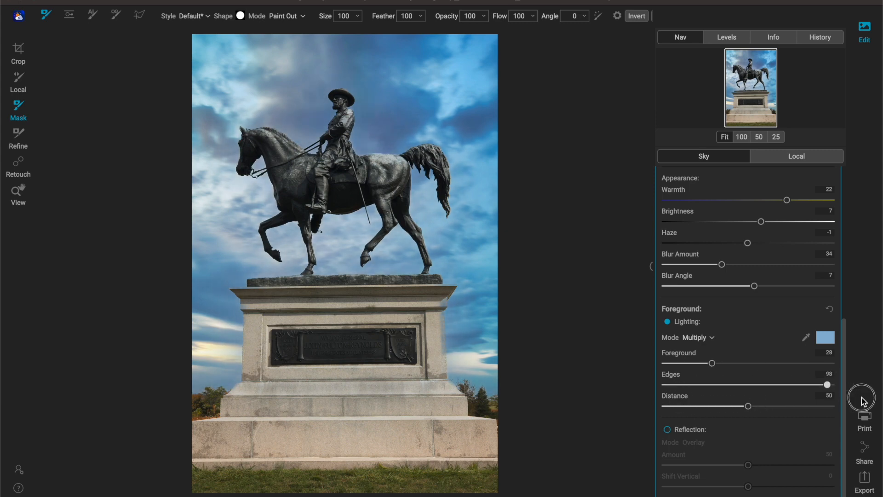
{"action": "left_click_drag", "start_coordinate": [826, 384], "coordinate": [700, 385]}
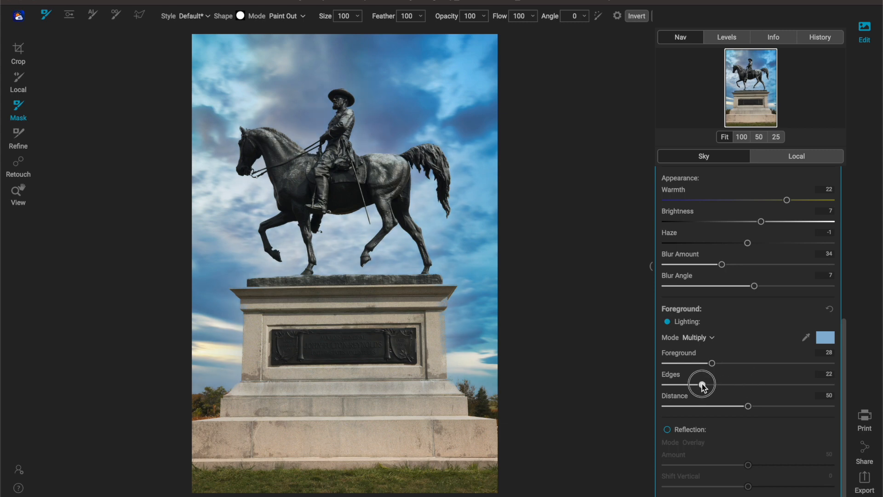
{"action": "left_click_drag", "start_coordinate": [698, 384], "coordinate": [758, 384]}
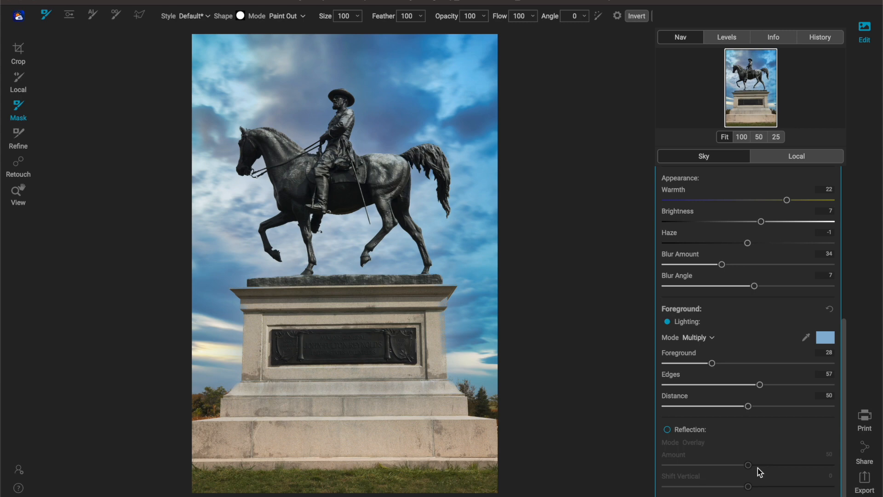
{"action": "mouse_move", "coordinate": [749, 414]}
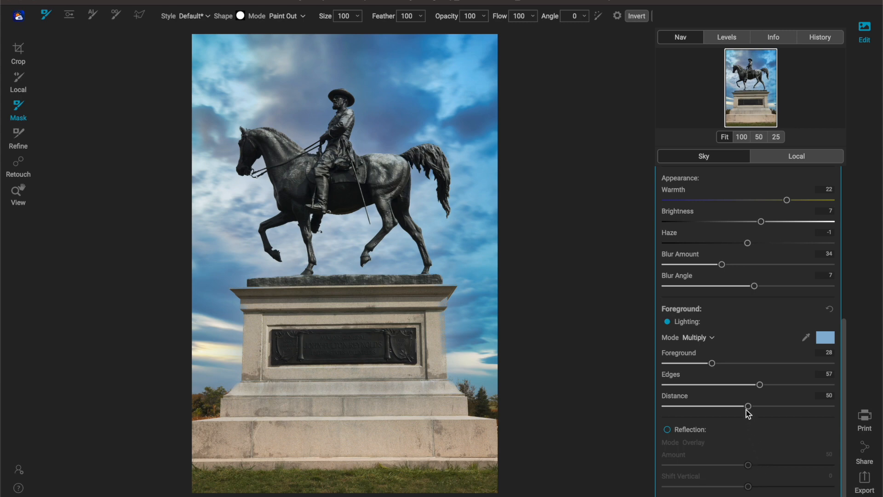
Try the lighting Distance at 19, 57, 90 and 0, then set it to 49.
{"action": "left_click_drag", "start_coordinate": [748, 405], "coordinate": [753, 406]}
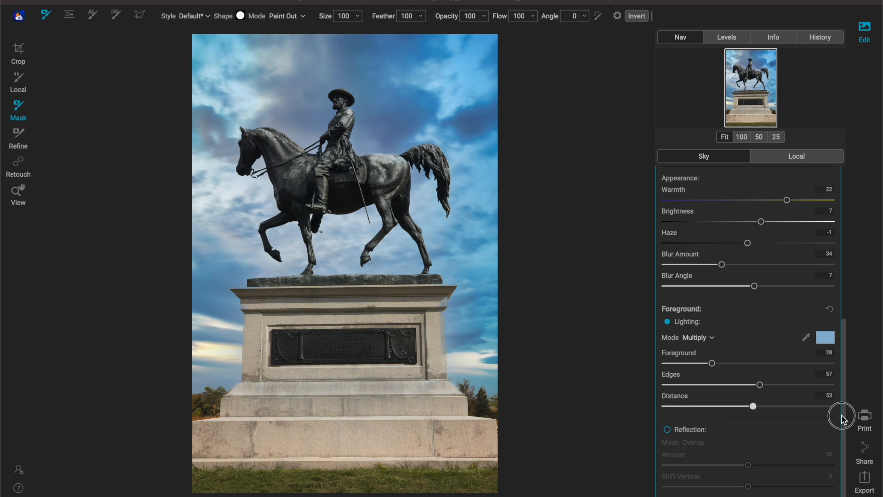
{"action": "left_click_drag", "start_coordinate": [753, 406], "coordinate": [757, 406]}
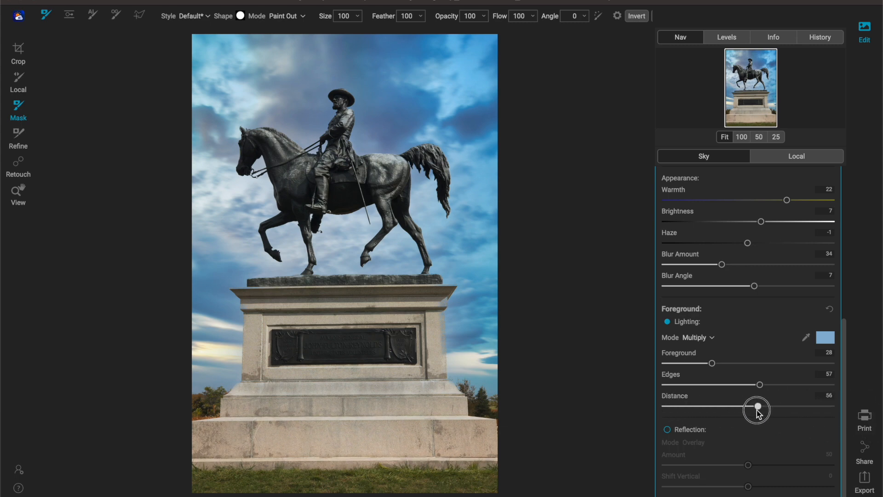
{"action": "left_click_drag", "start_coordinate": [756, 409], "coordinate": [701, 404]}
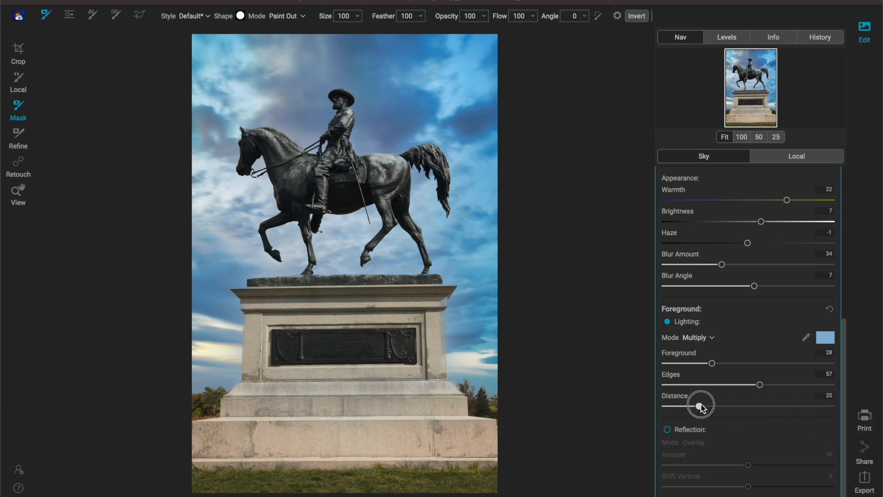
{"action": "left_click_drag", "start_coordinate": [701, 406], "coordinate": [679, 406]}
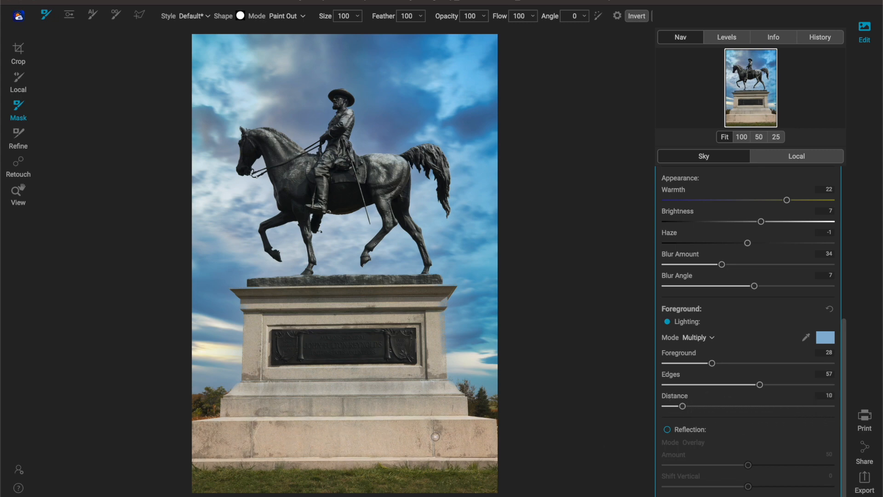
{"action": "mouse_move", "coordinate": [679, 409]}
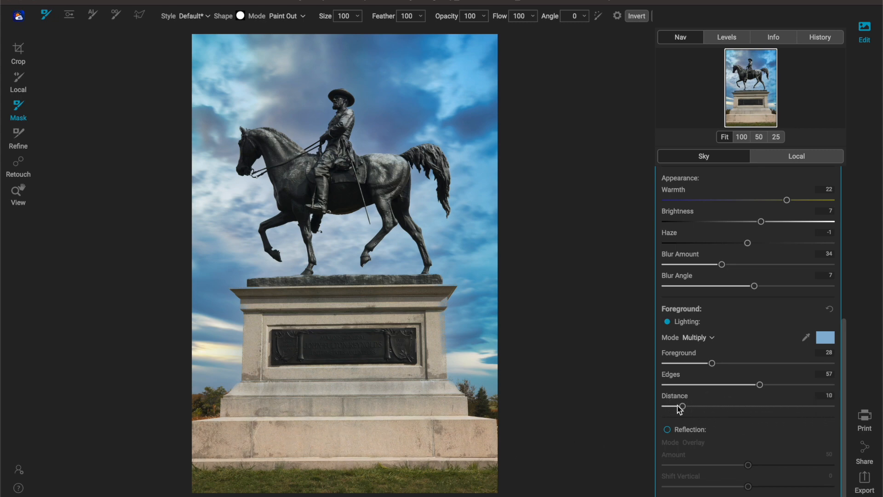
{"action": "left_click_drag", "start_coordinate": [678, 407], "coordinate": [760, 407]}
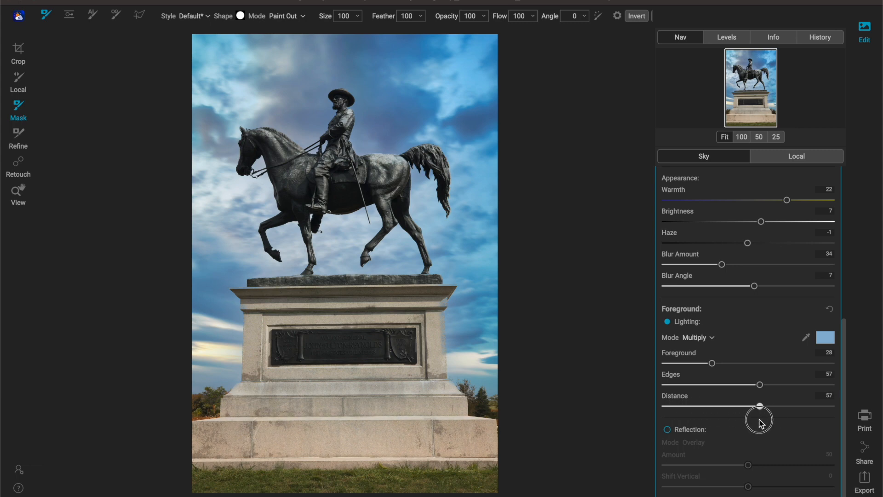
{"action": "left_click_drag", "start_coordinate": [758, 405], "coordinate": [812, 406]}
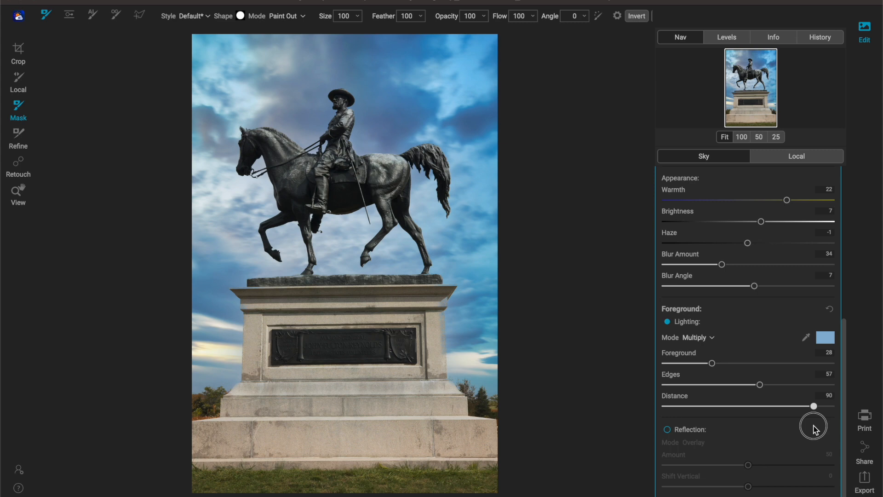
{"action": "left_click_drag", "start_coordinate": [812, 405], "coordinate": [711, 405]}
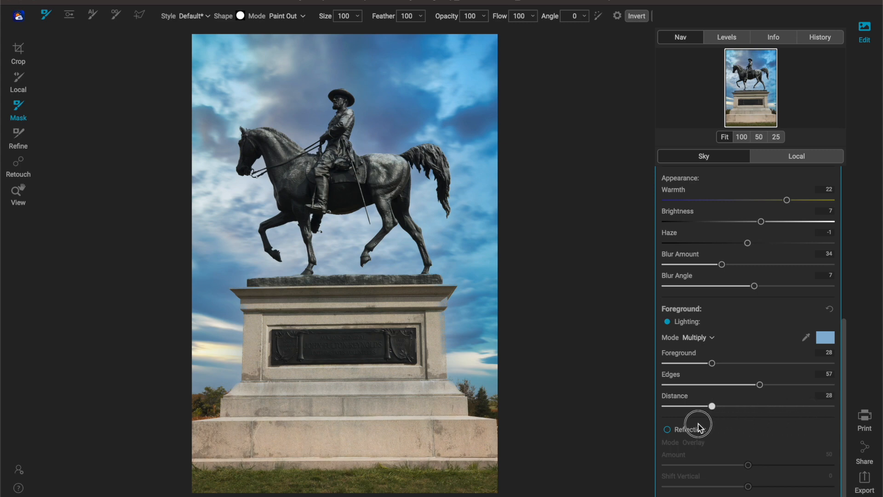
{"action": "left_click_drag", "start_coordinate": [711, 406], "coordinate": [664, 406]}
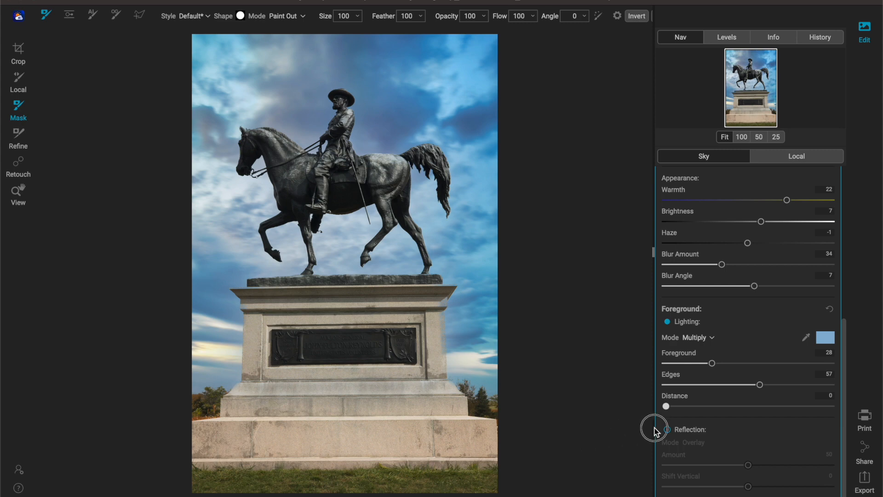
{"action": "left_click_drag", "start_coordinate": [665, 405], "coordinate": [746, 406]}
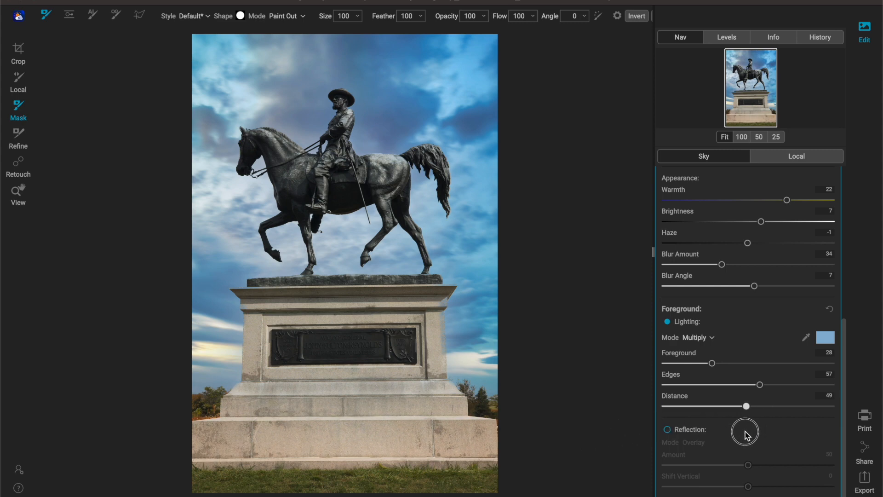
{"action": "mouse_move", "coordinate": [746, 435]}
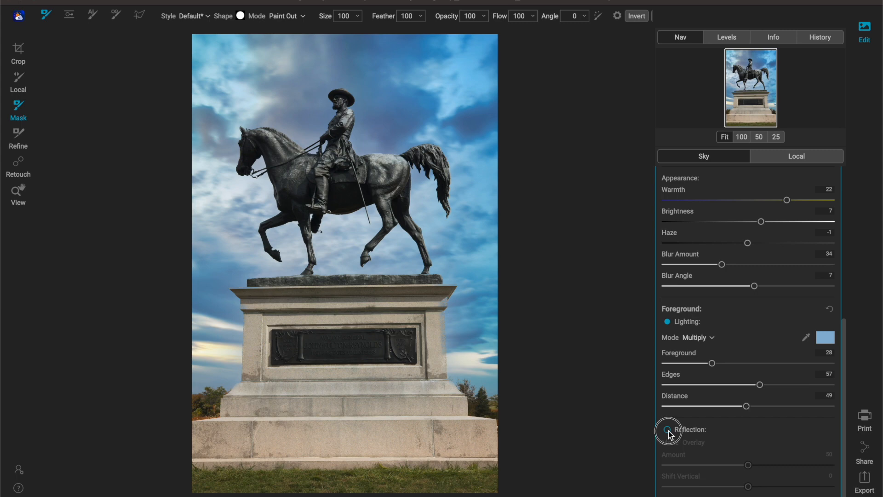
{"action": "left_click", "coordinate": [667, 430]}
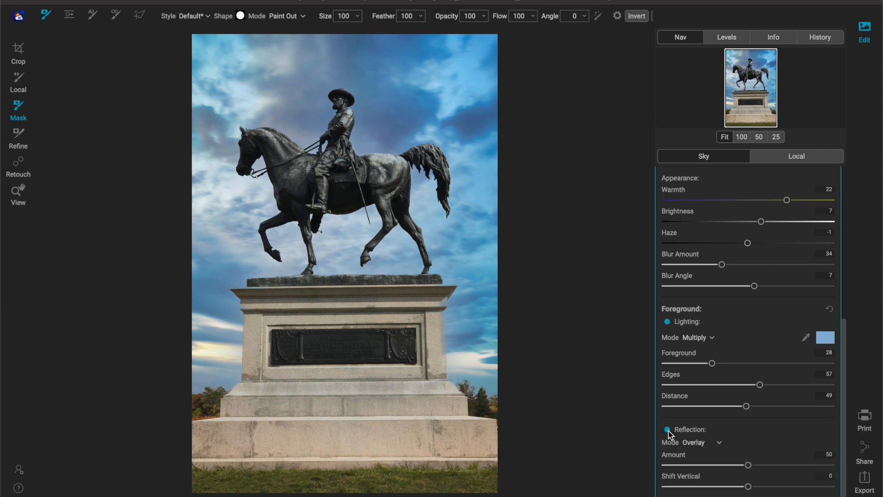
{"action": "left_click", "coordinate": [666, 429]}
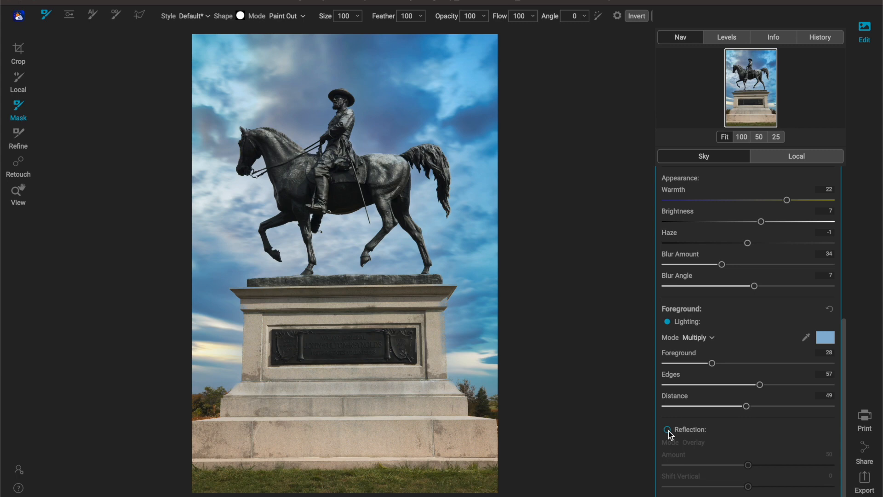
{"action": "mouse_move", "coordinate": [822, 441]}
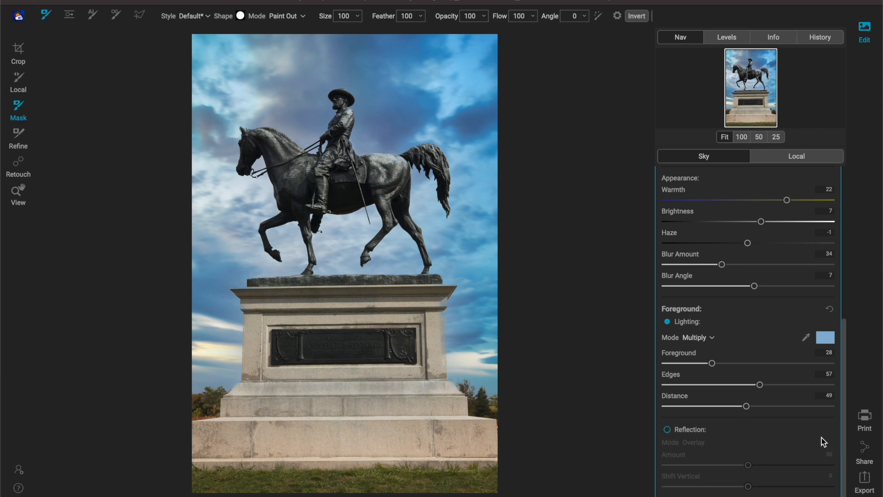
{"action": "scroll", "scroll_direction": "down", "scroll_amount": 3}
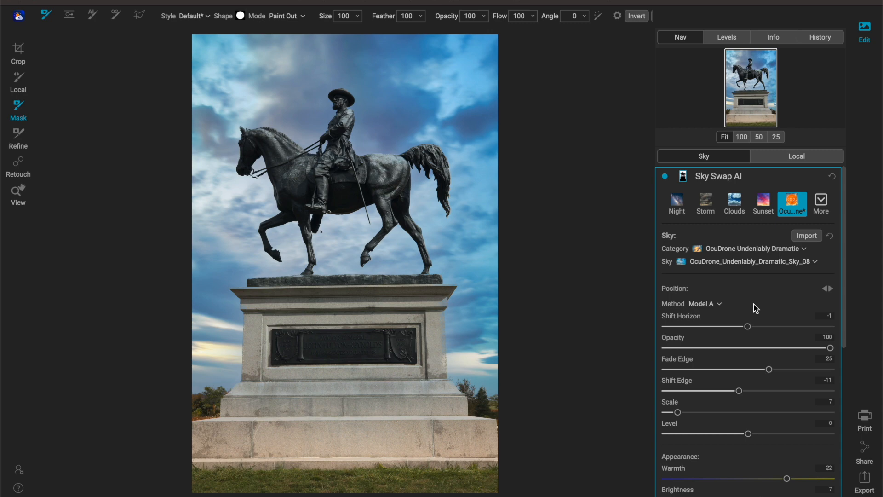
{"action": "mouse_move", "coordinate": [713, 311]}
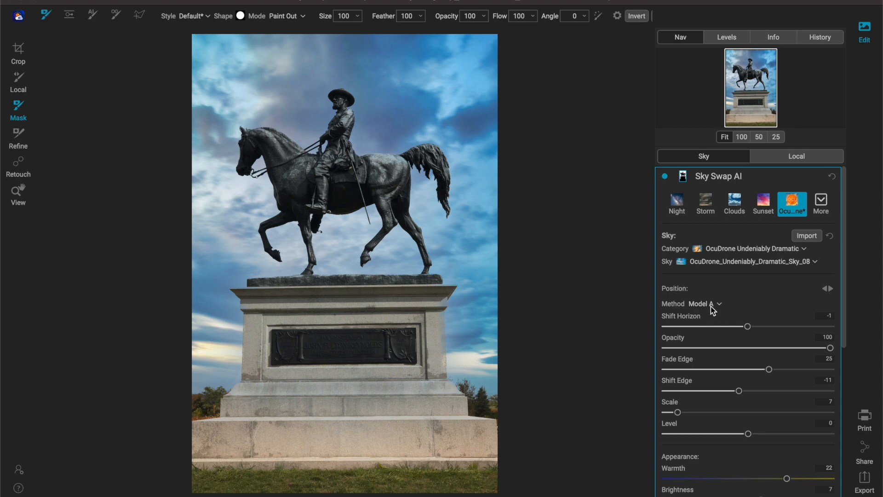
{"action": "mouse_move", "coordinate": [703, 304]}
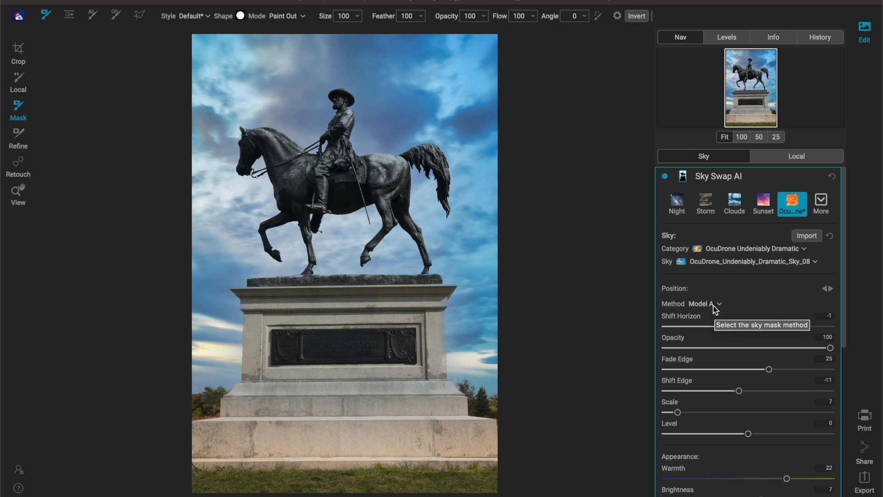
Choose Model B as the sky mask Method instead of Model A.
{"action": "left_click", "coordinate": [702, 304]}
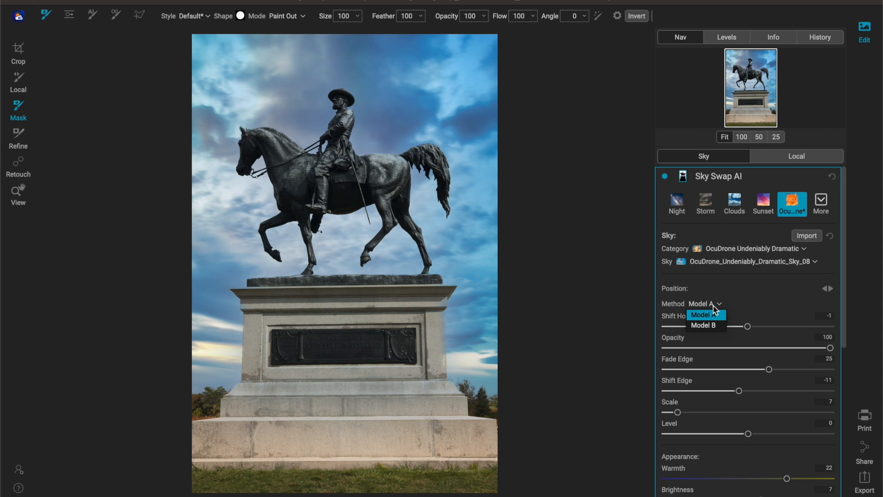
{"action": "mouse_move", "coordinate": [702, 325]}
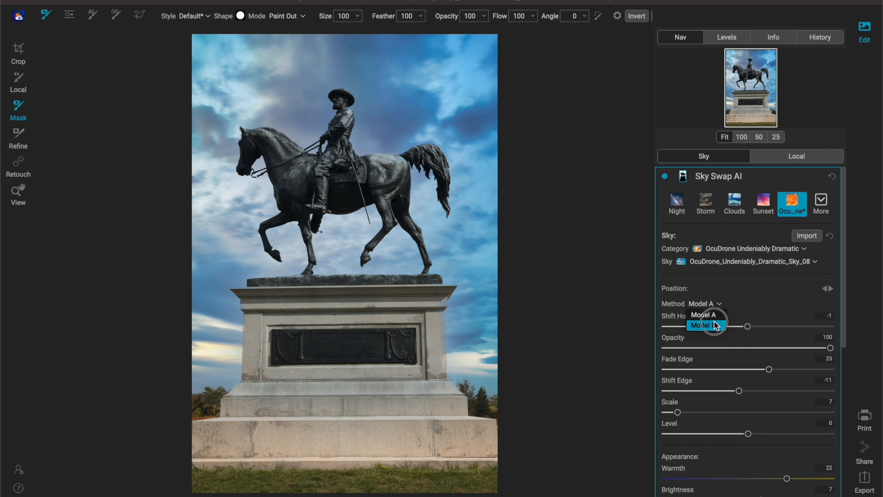
{"action": "left_click", "coordinate": [704, 325]}
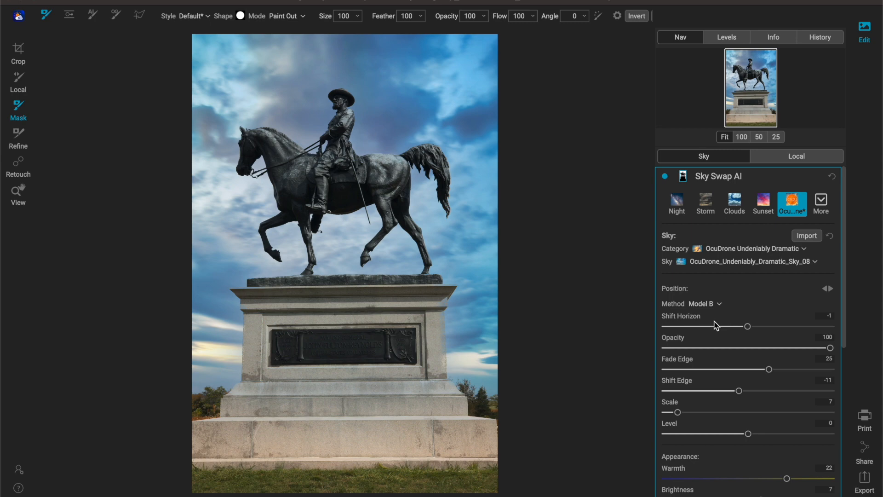
{"action": "left_click", "coordinate": [791, 203]}
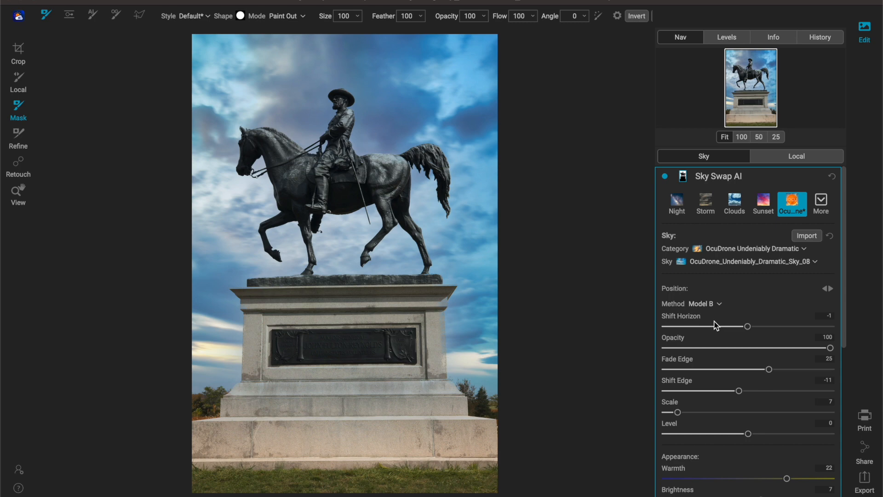
{"action": "mouse_move", "coordinate": [790, 240]}
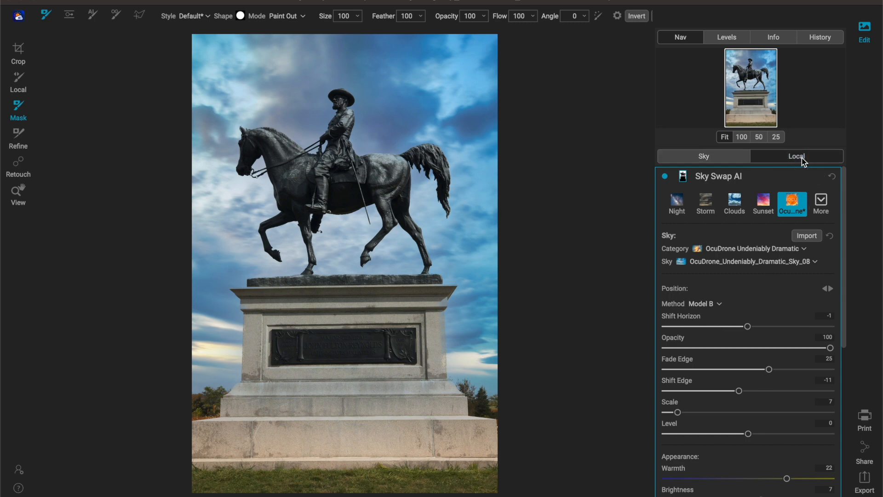
In the Local tab, set Exposure to 0.8 and brush it over the bronze plaque.
{"action": "left_click", "coordinate": [796, 156]}
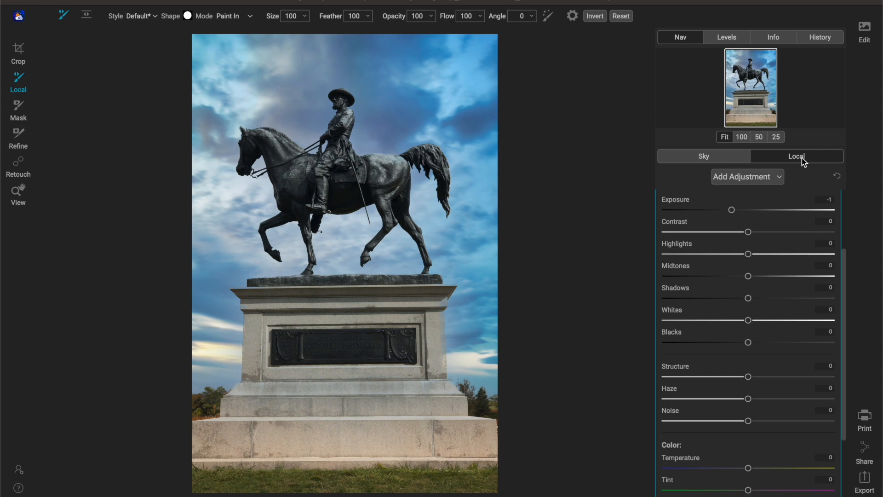
{"action": "left_click", "coordinate": [796, 156]}
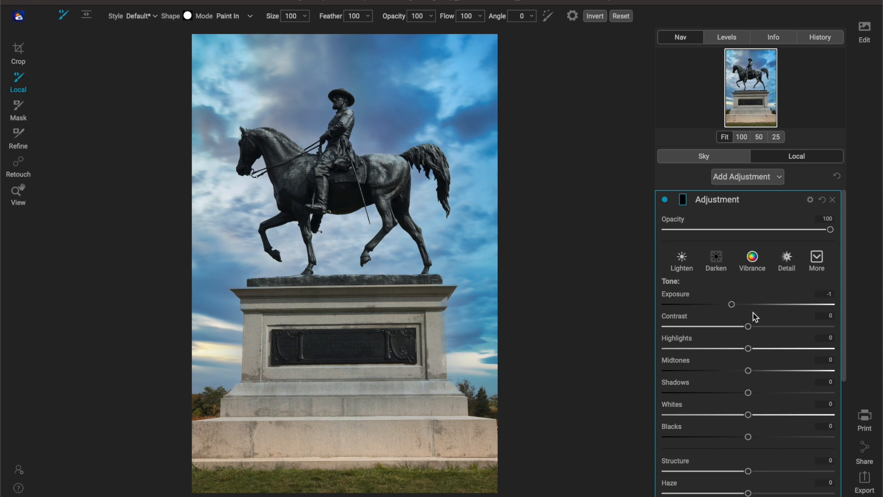
{"action": "left_click_drag", "start_coordinate": [731, 304], "coordinate": [760, 304]}
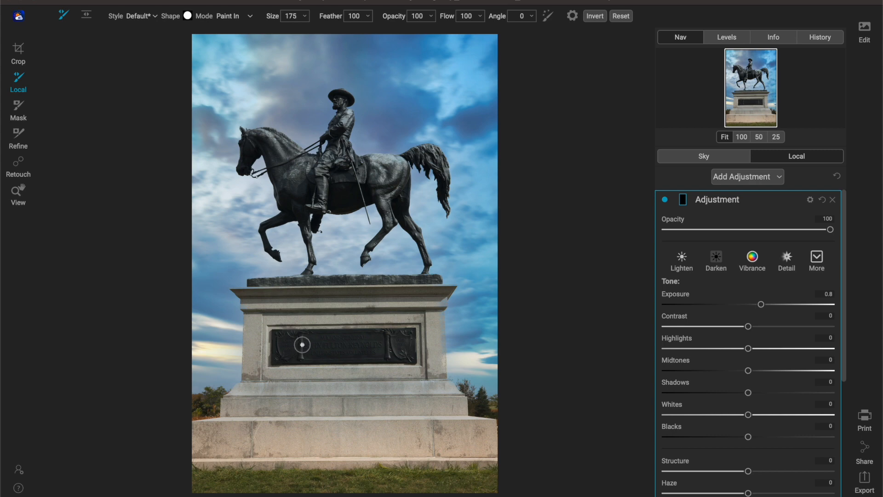
{"action": "left_click", "coordinate": [292, 16]}
{"action": "type", "text": "600"}
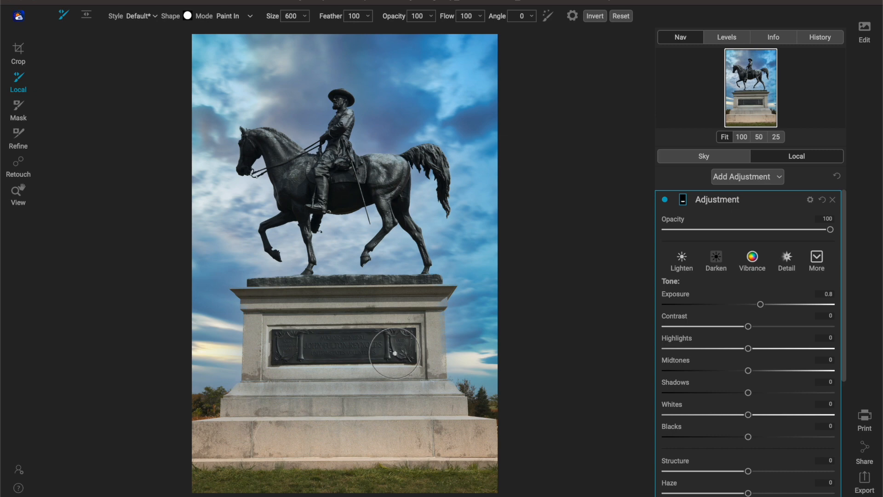
{"action": "mouse_move", "coordinate": [682, 426]}
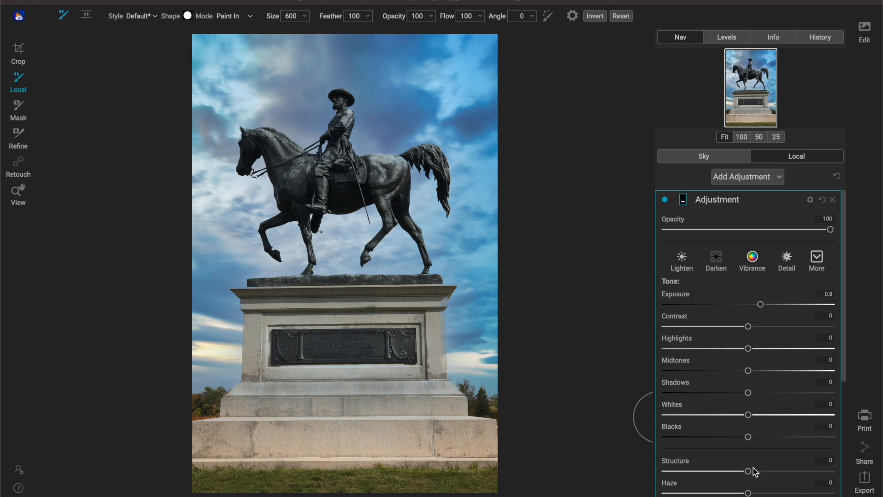
Raise the plaque adjustment's Structure to 33 and Shadows to 28.
{"action": "left_click_drag", "start_coordinate": [748, 470], "coordinate": [771, 471]}
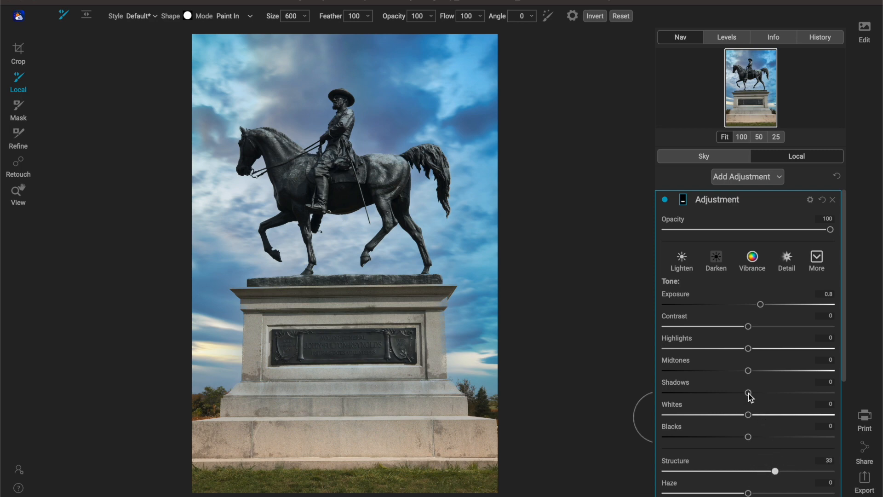
{"action": "left_click_drag", "start_coordinate": [747, 393], "coordinate": [766, 392]}
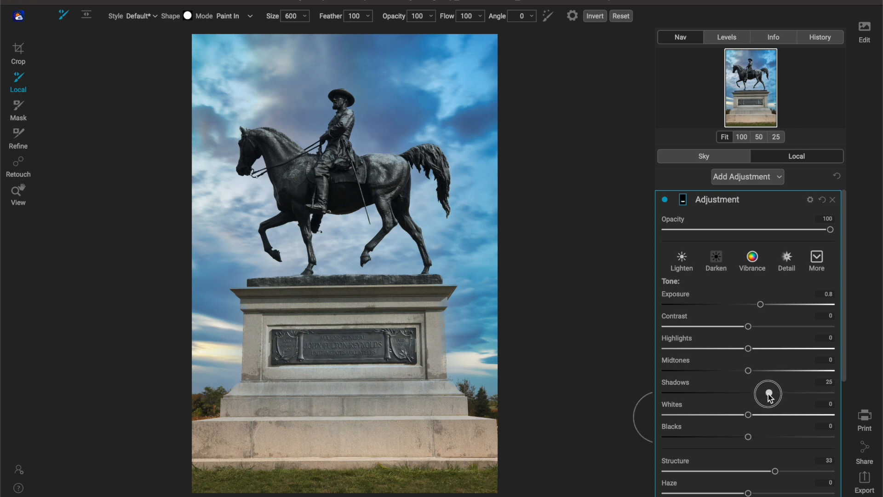
{"action": "left_click_drag", "start_coordinate": [767, 392], "coordinate": [772, 392]}
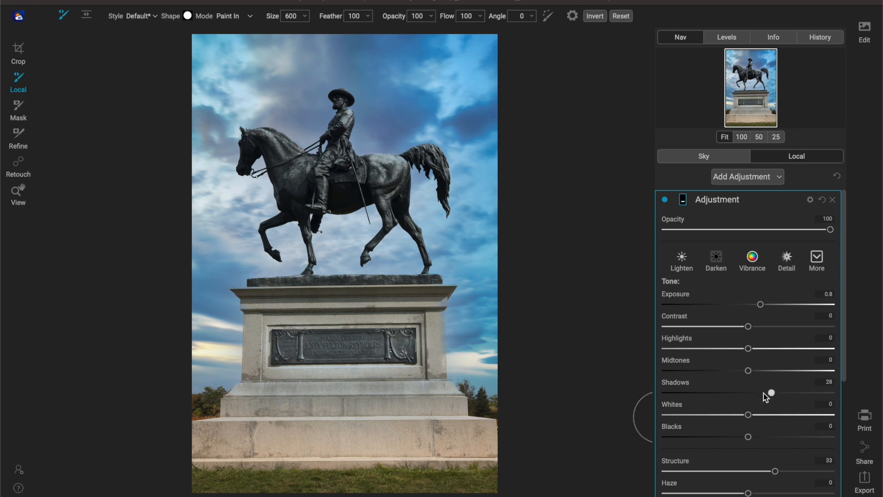
{"action": "mouse_move", "coordinate": [697, 218]}
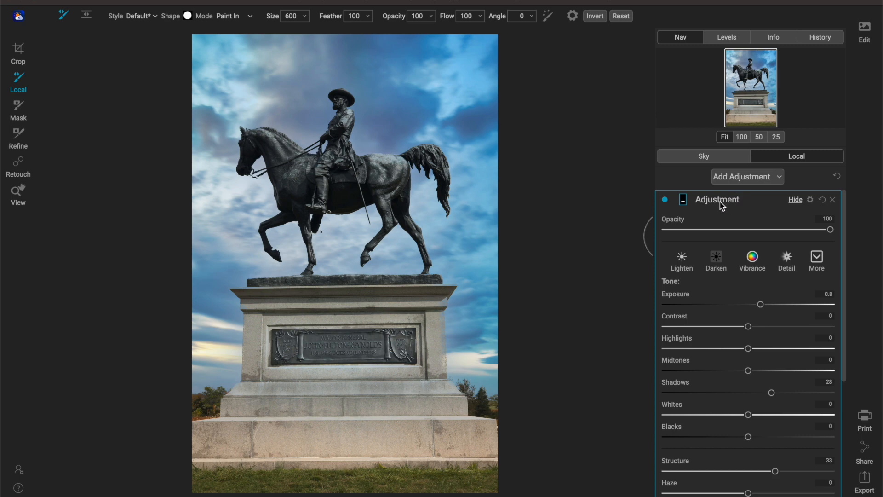
Rename the plaque adjustment Dodge and add a new local adjustment layer.
{"action": "double_click", "coordinate": [717, 198]}
{"action": "type", "text": "Dodge-"}
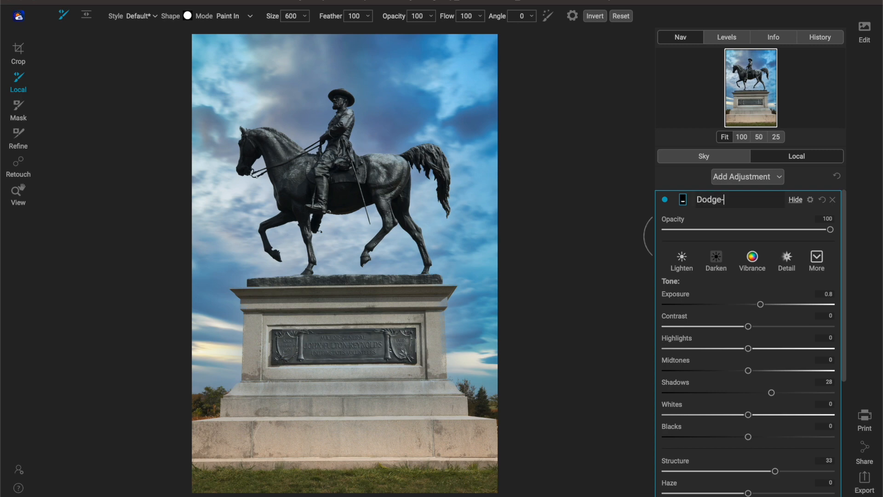
{"action": "left_click", "coordinate": [747, 177]}
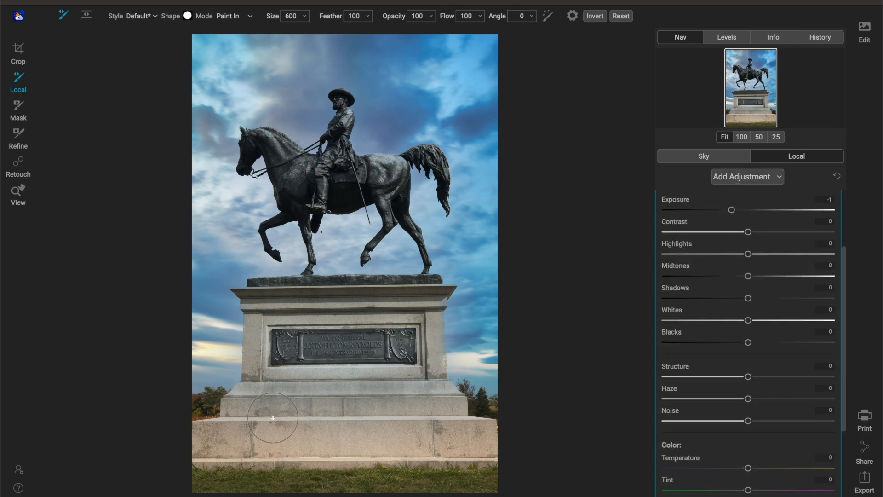
Brush the -1 Exposure darkening over the lower steps and begin renaming it Burn.
{"action": "left_click", "coordinate": [302, 16]}
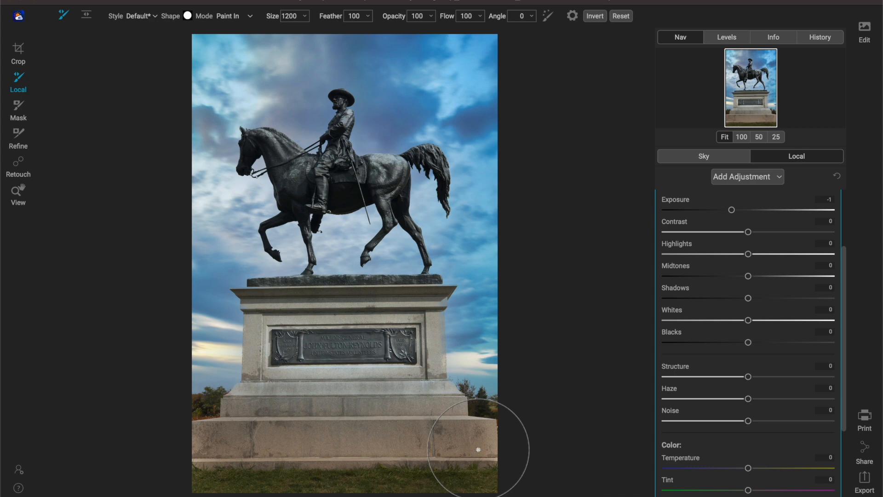
{"action": "mouse_move", "coordinate": [817, 207]}
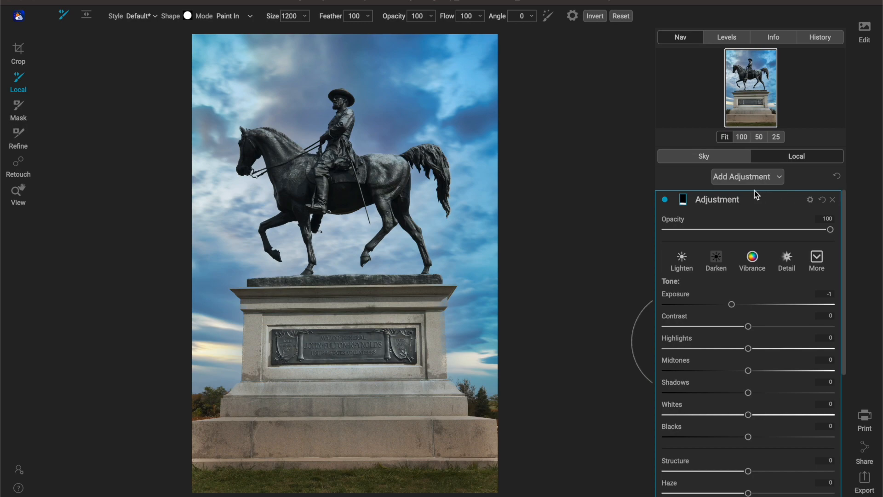
{"action": "type", "text": "Bu"}
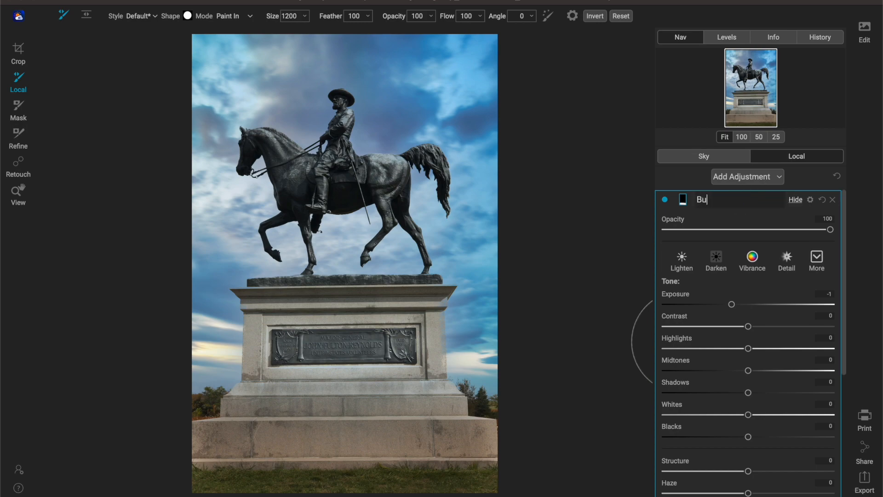